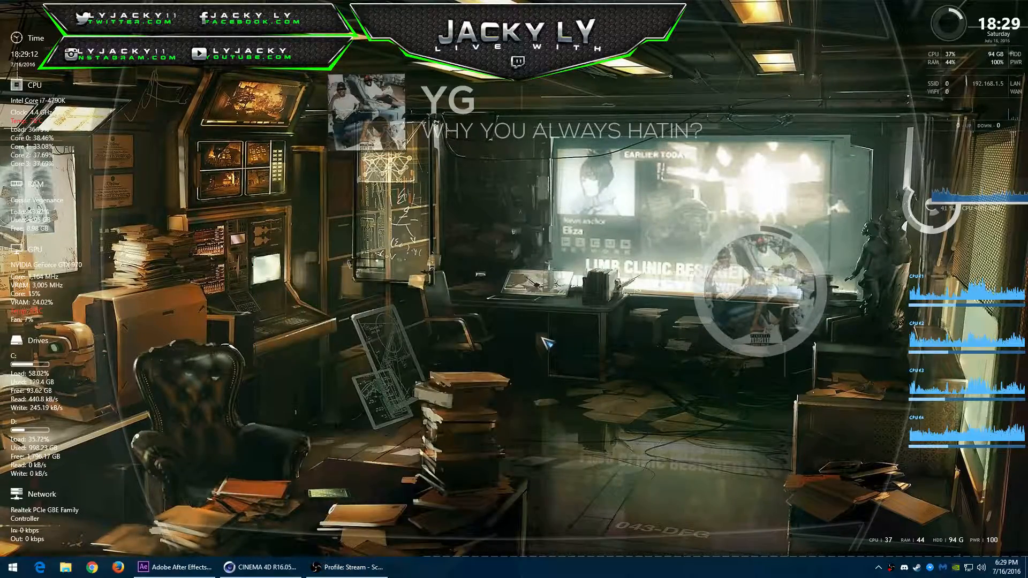
Bring the running Open Broadcaster Software recording window up from the taskbar.
left_click(345, 567)
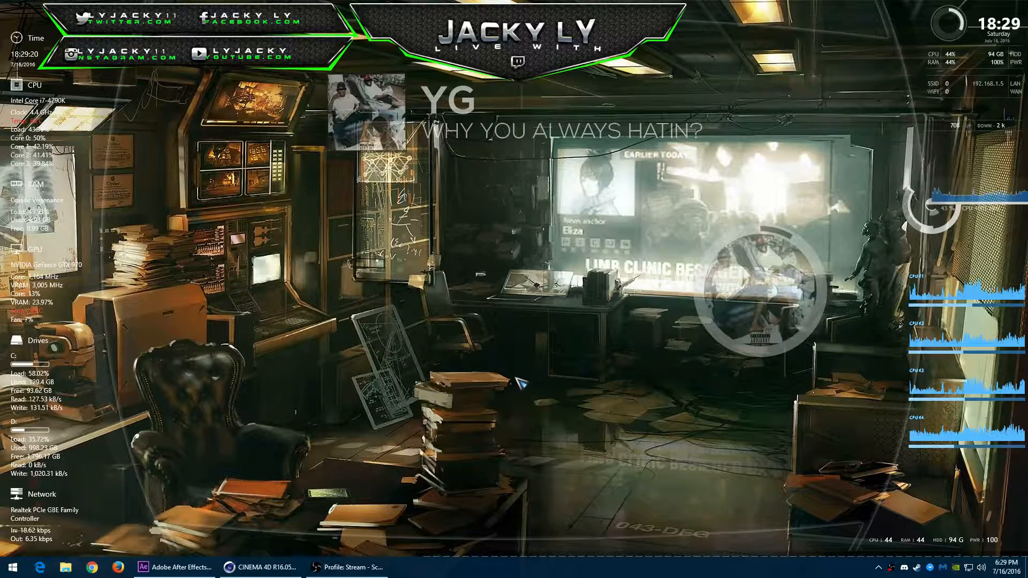
left_click(350, 567)
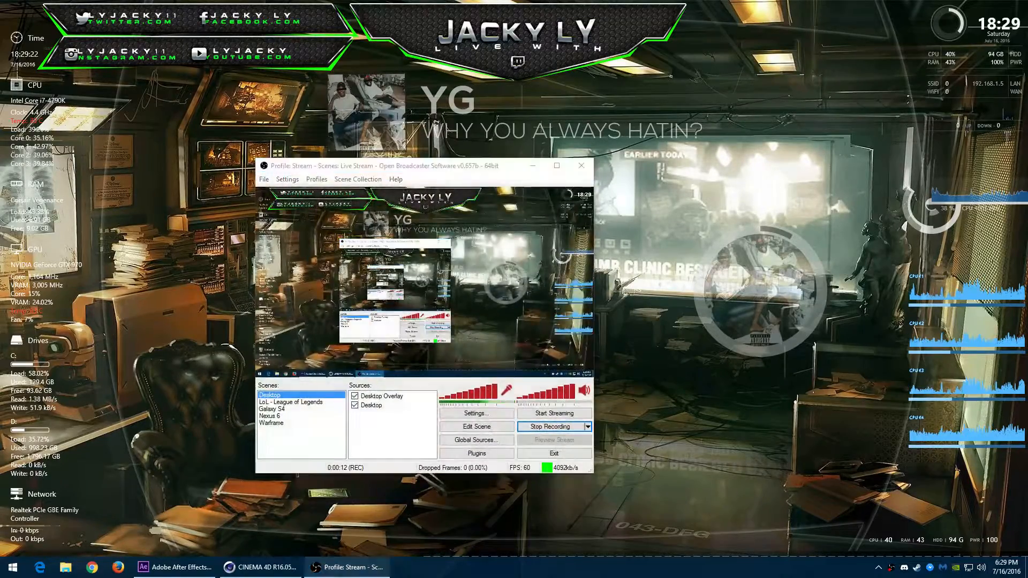
Switch to the CINEMA 4D intro scene and close Render Settings after checking PNG with alpha.
left_click(260, 567)
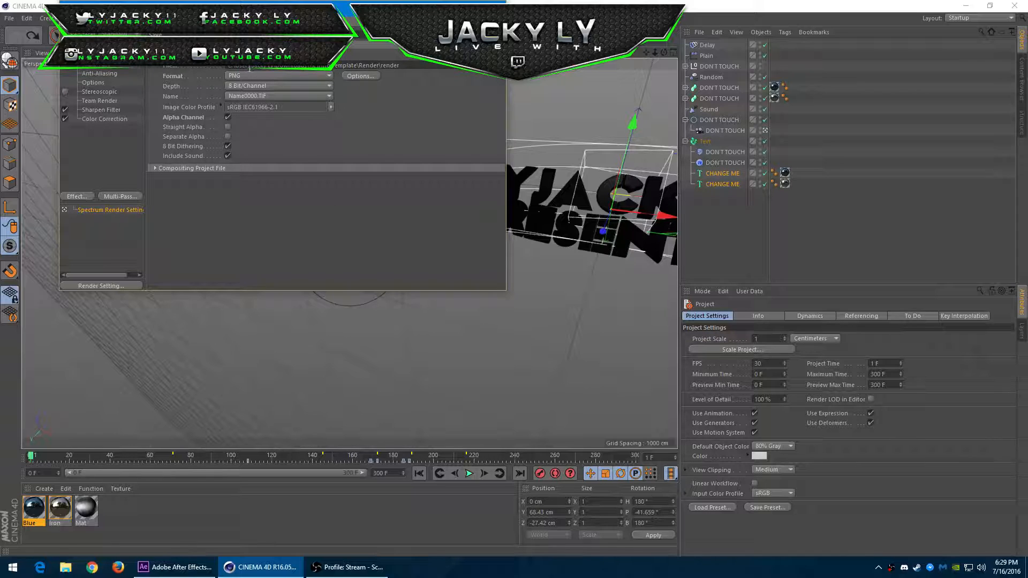
left_click(367, 65)
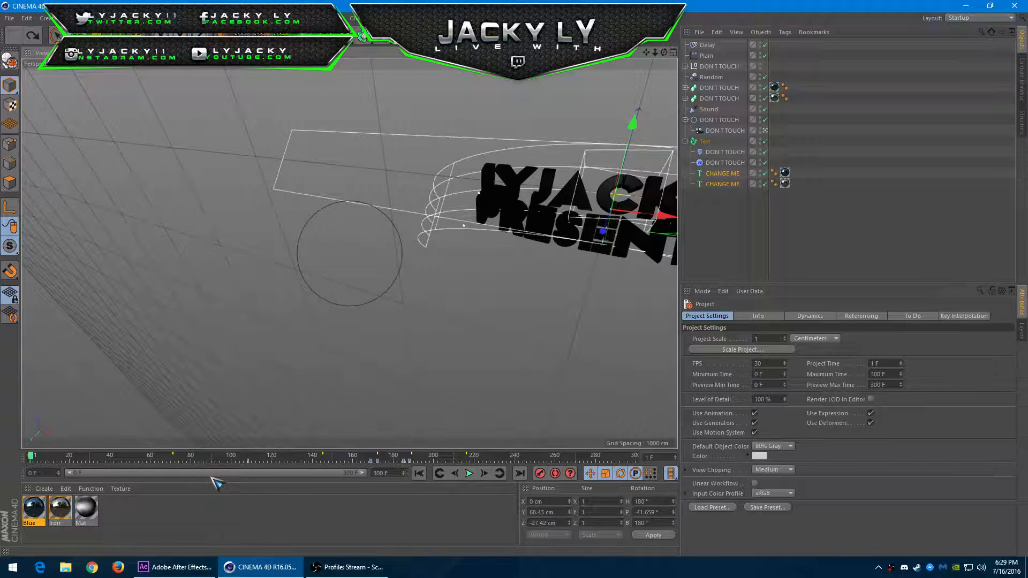
mouse_move(582, 403)
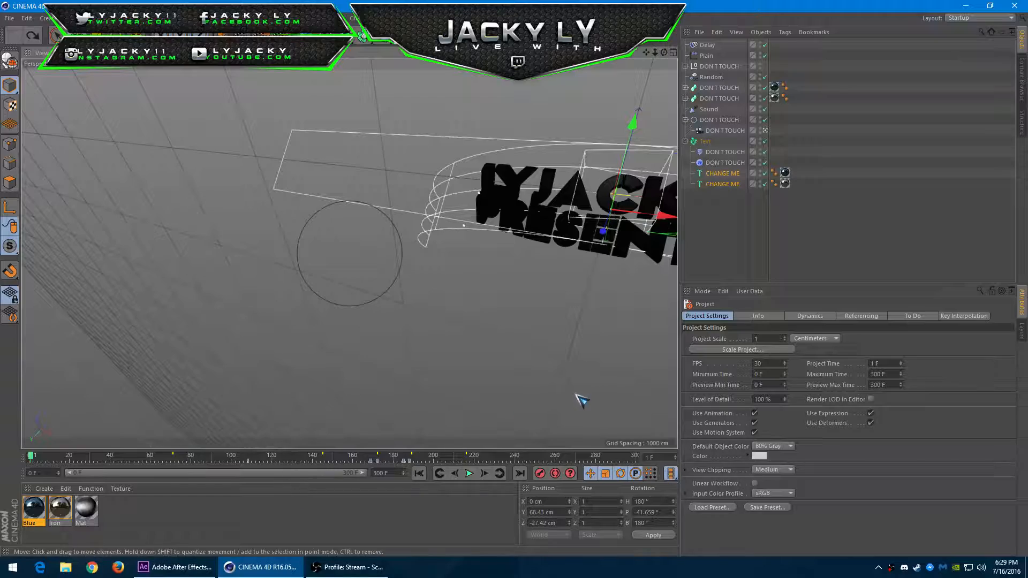
Play the 3D text intro animation forwards twice, then put CINEMA 4D away.
left_click(468, 473)
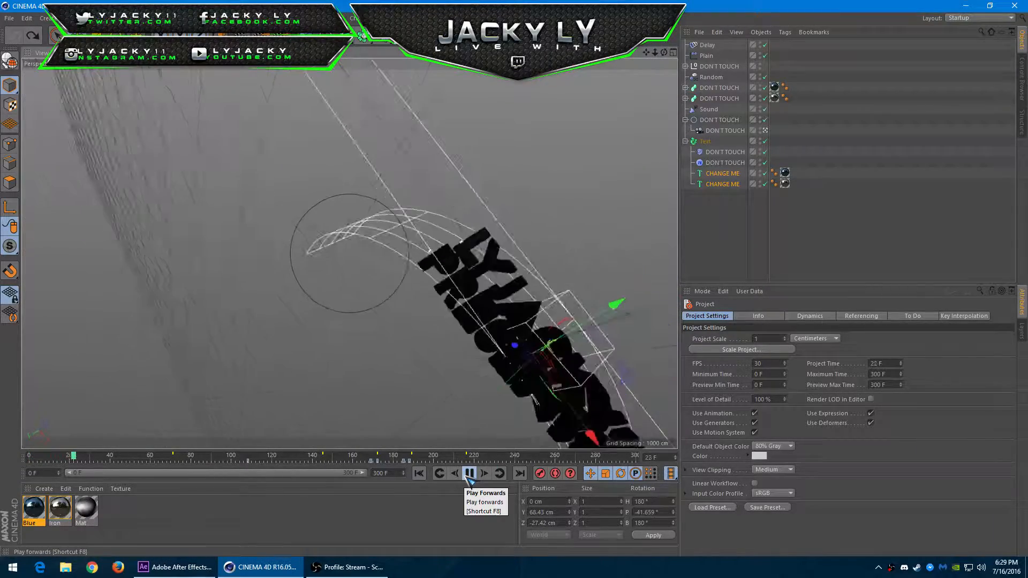
left_click(470, 472)
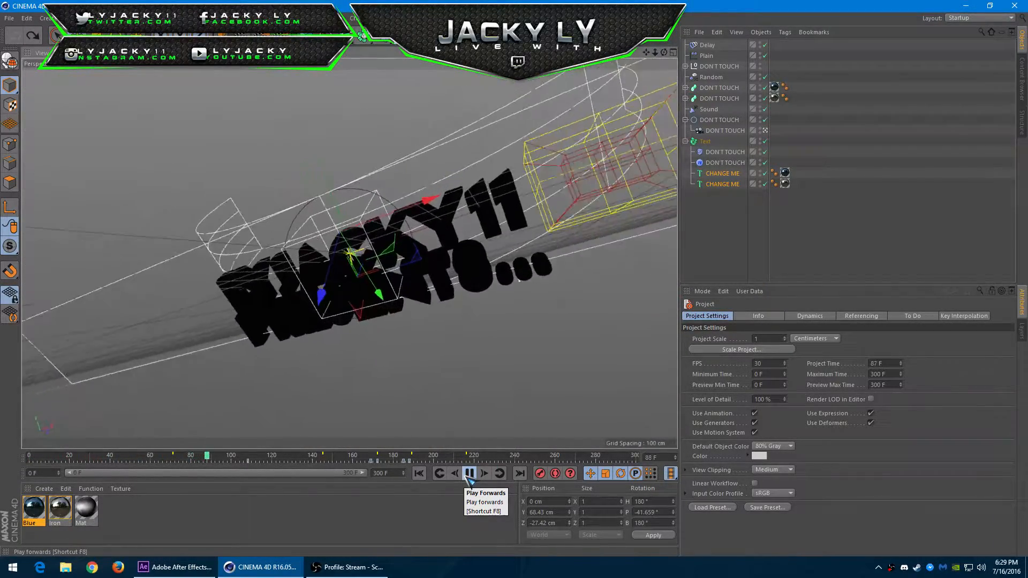
left_click(470, 473)
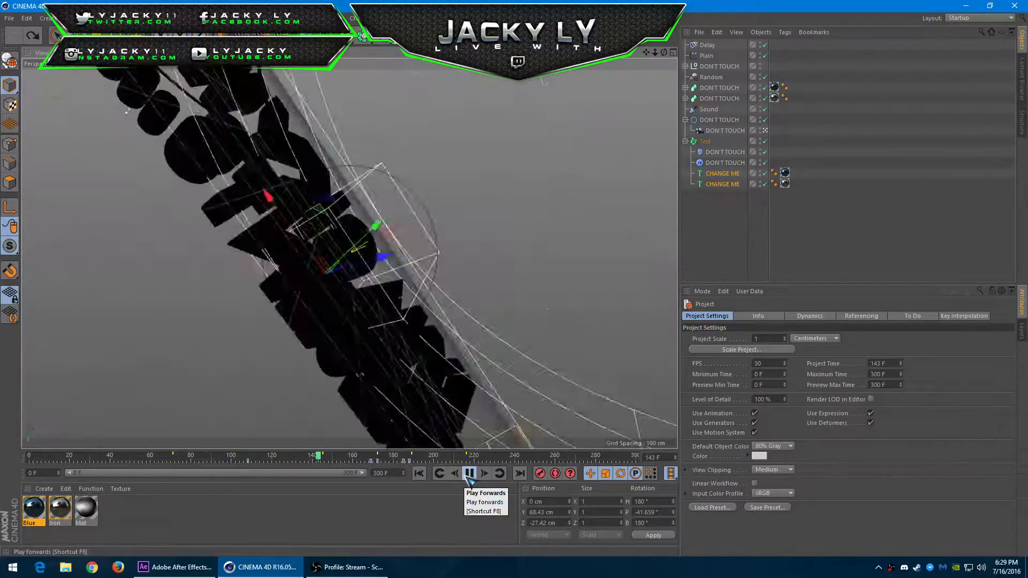
left_click(483, 473)
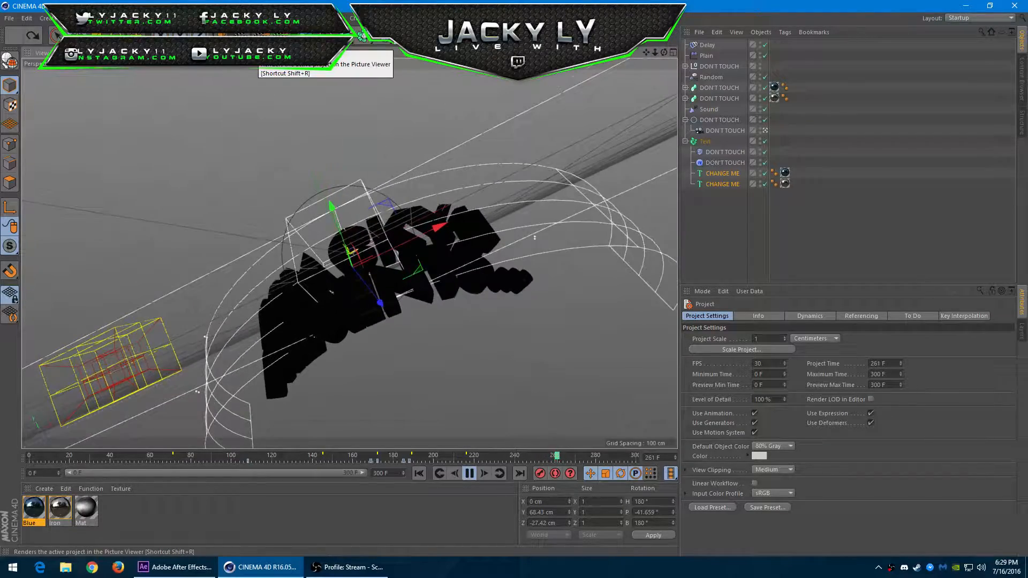
left_click(469, 473)
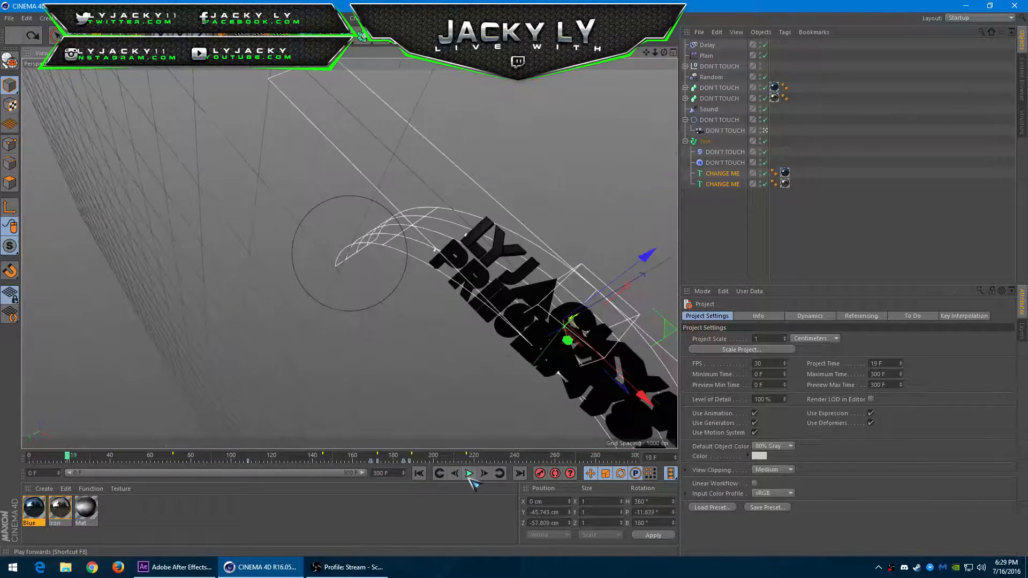
left_click(468, 473)
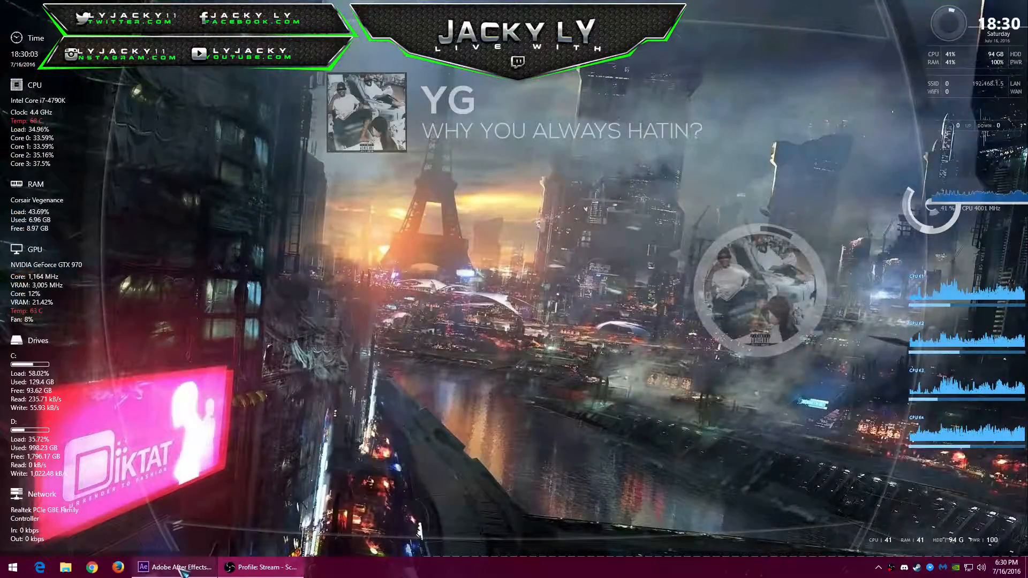
Reveal the PNG render layer's source, then select the RSMB, Black Bars and Shake layers.
left_click(175, 567)
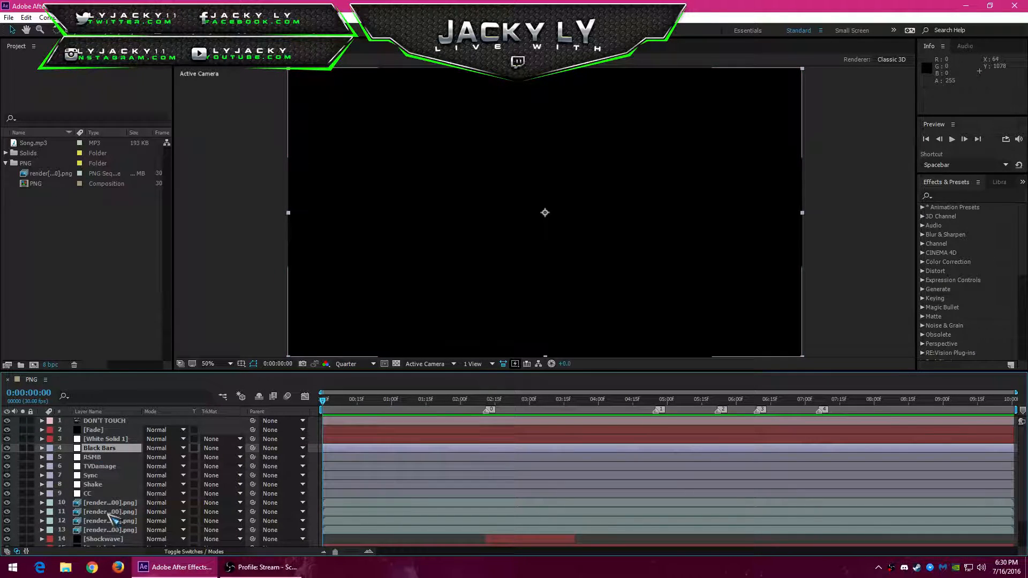
right_click(46, 173)
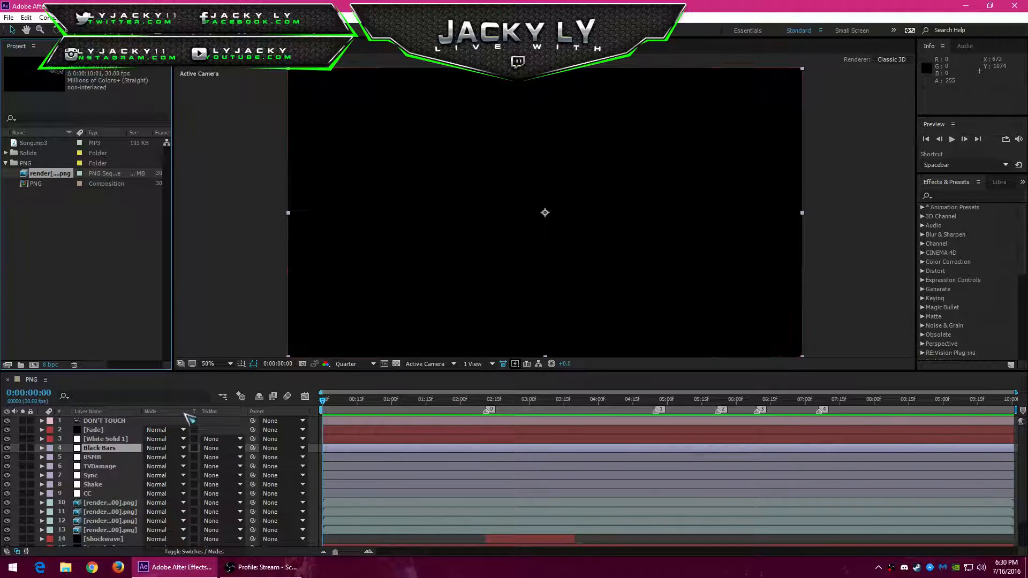
left_click(93, 457)
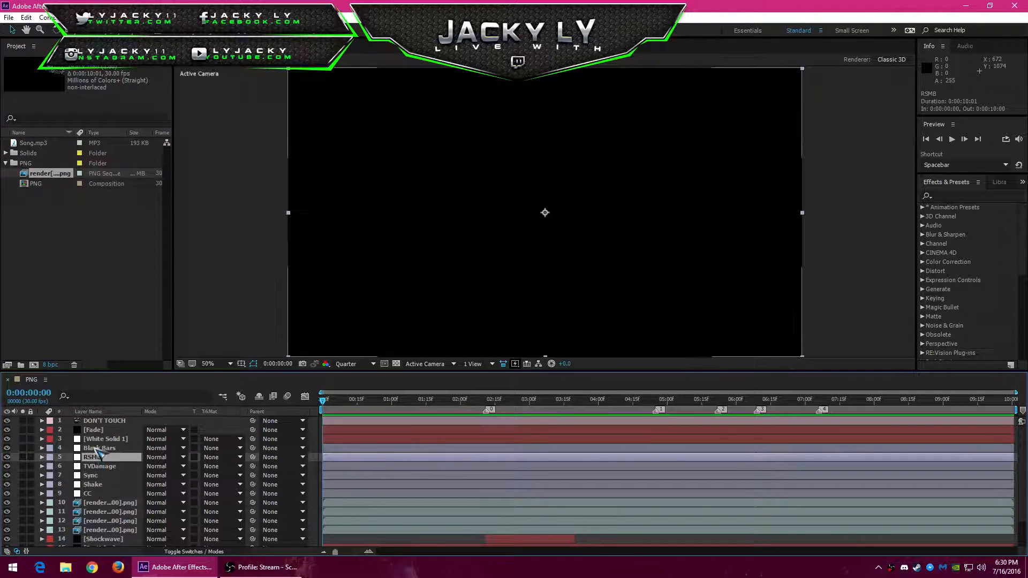
left_click(99, 448)
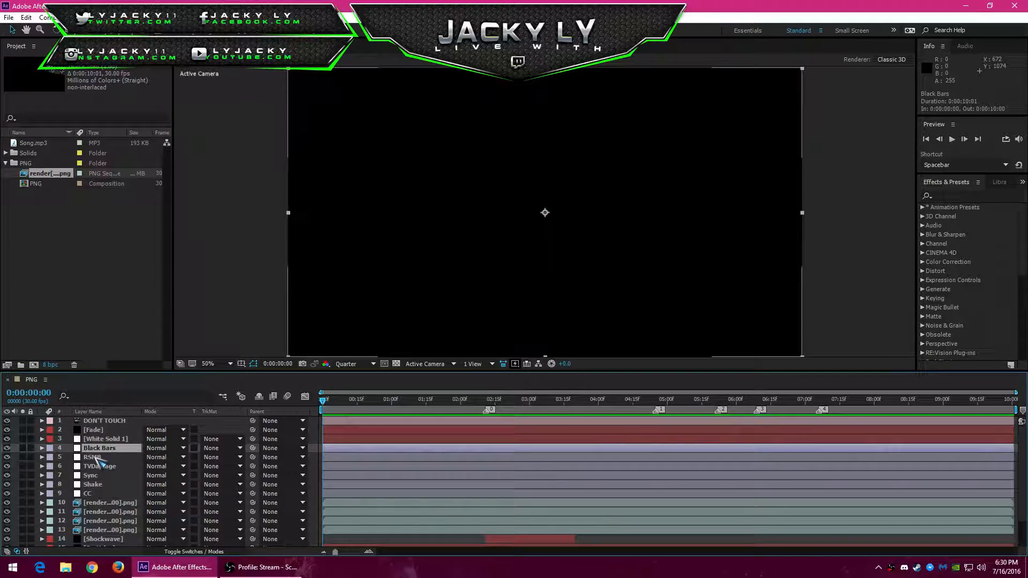
left_click(98, 484)
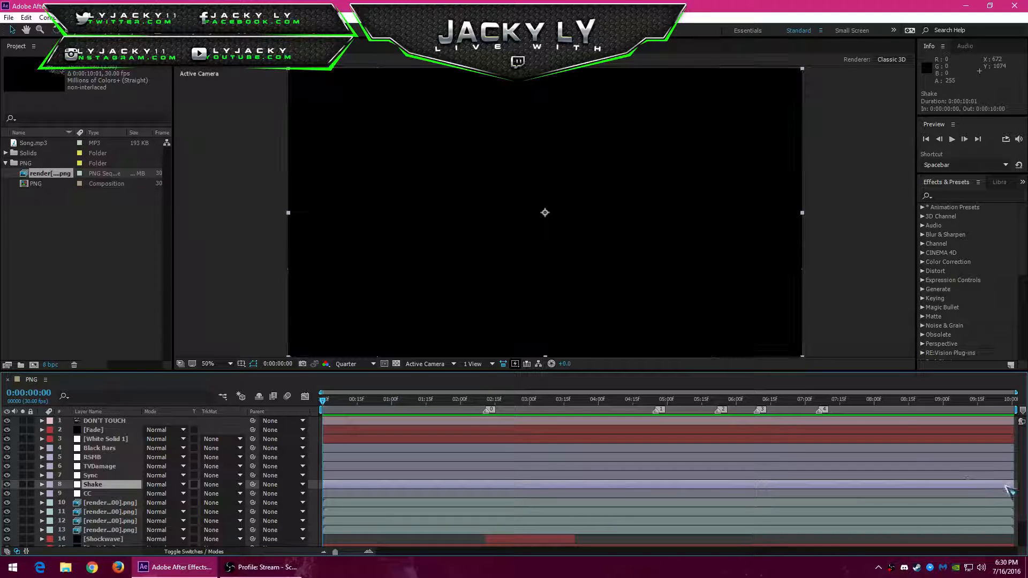
left_click(970, 195)
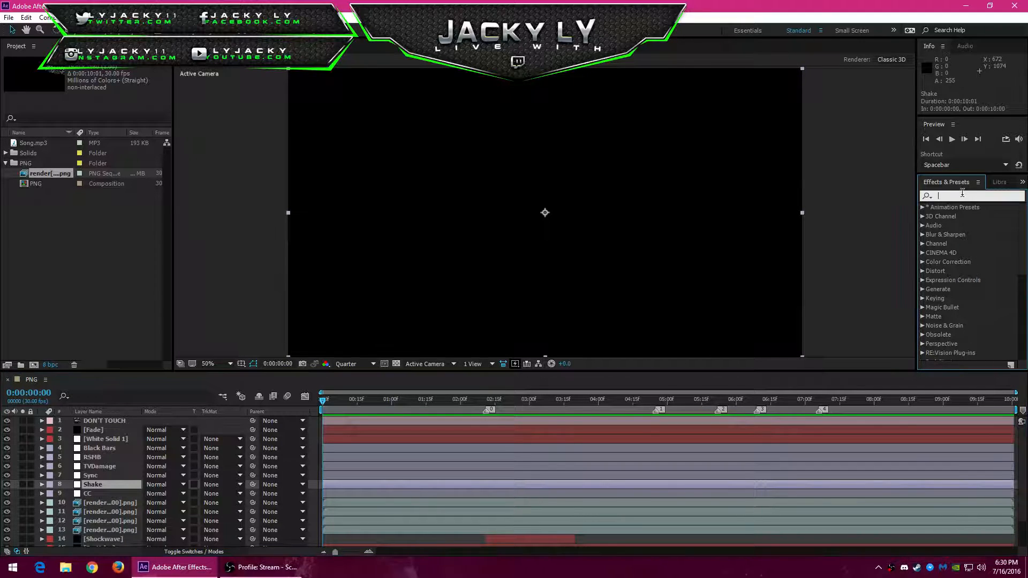
type("sa")
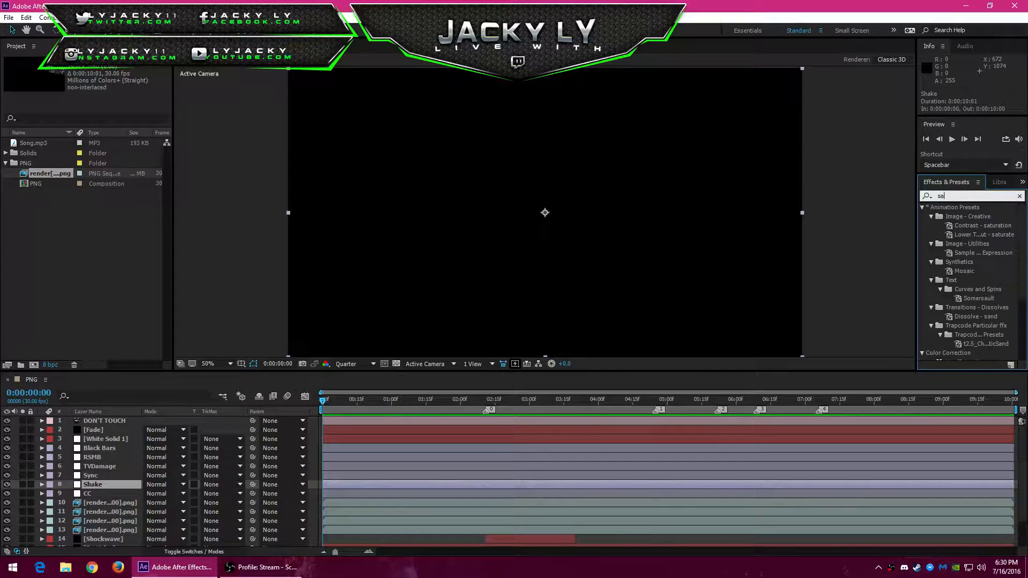
type("s")
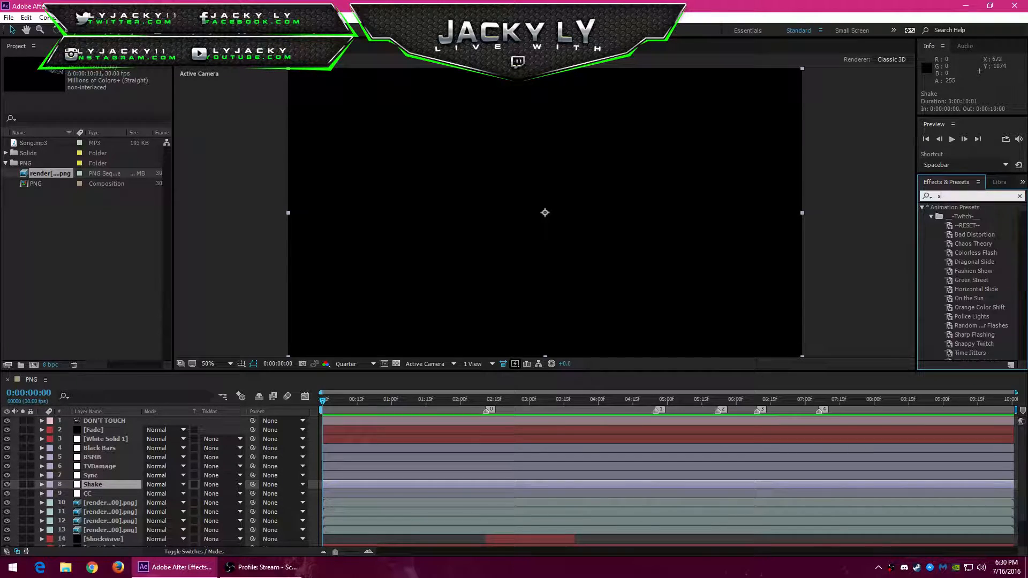
type("hake")
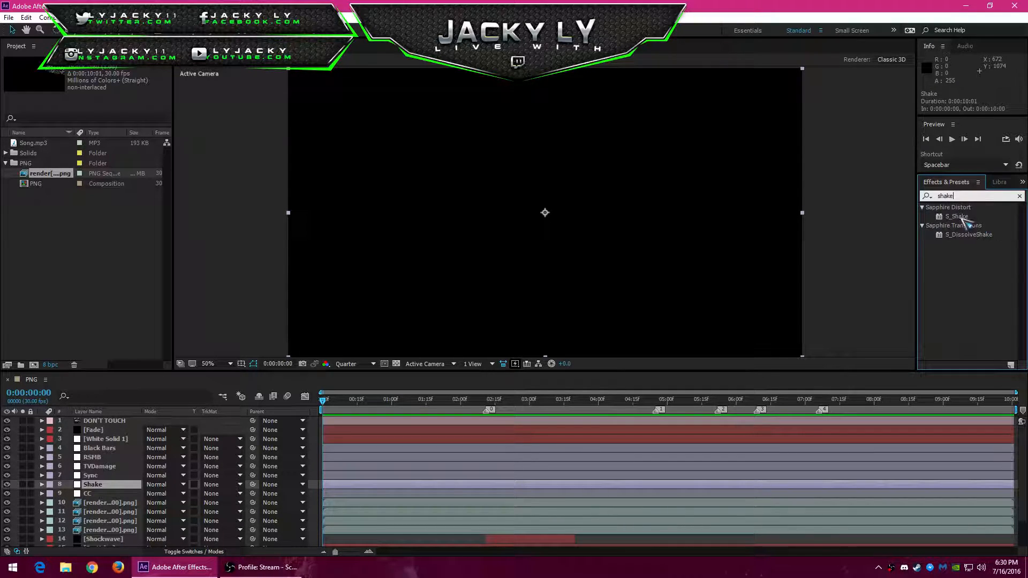
left_click(957, 217)
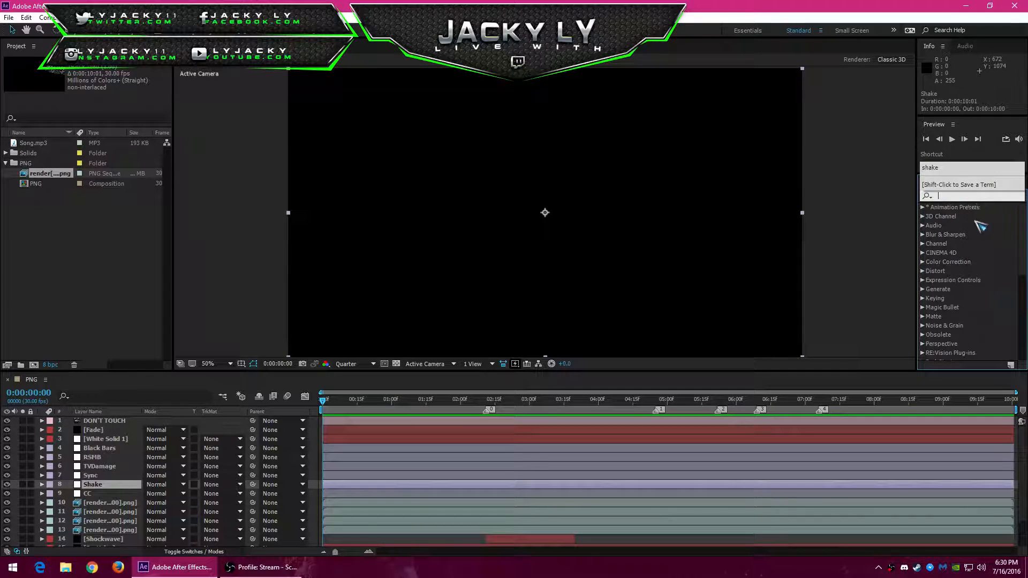
scroll("down", 3)
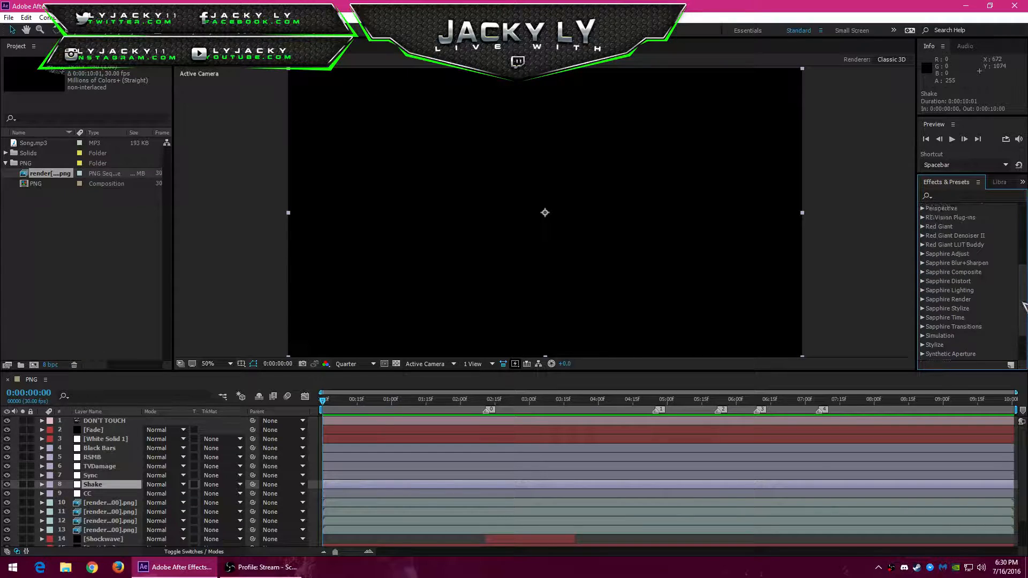
left_click(923, 244)
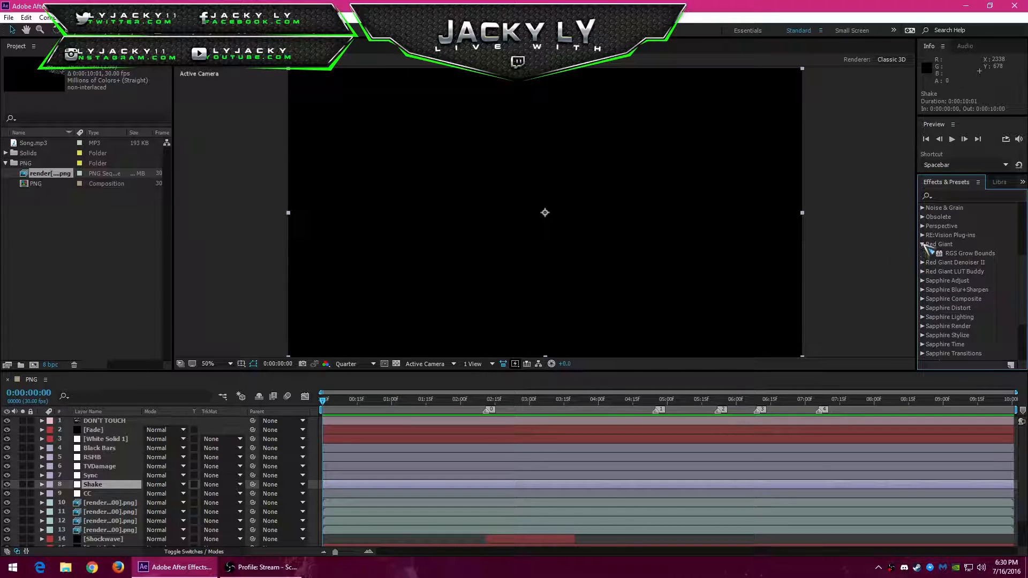
left_click(923, 253)
type("p")
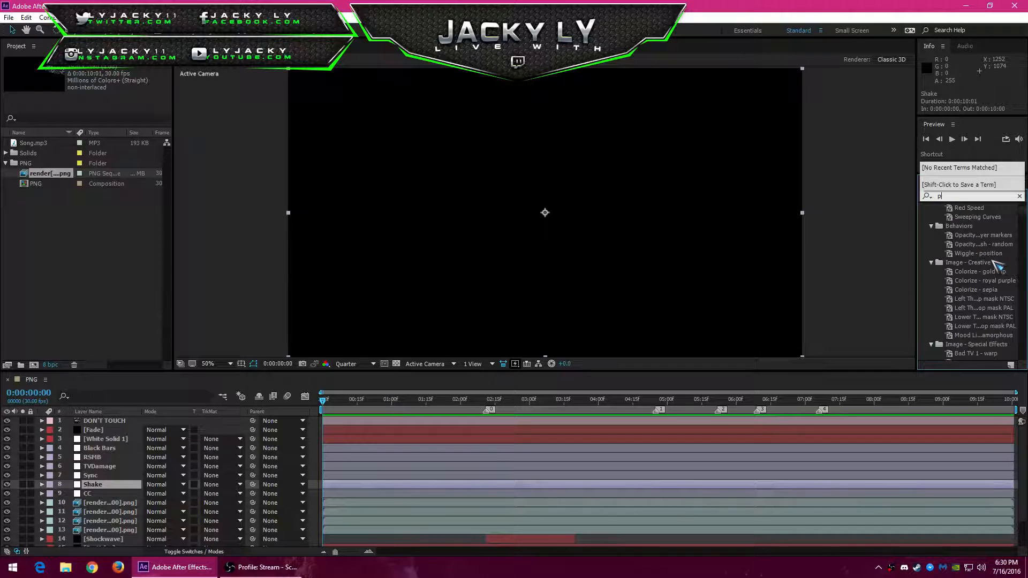
type("ar")
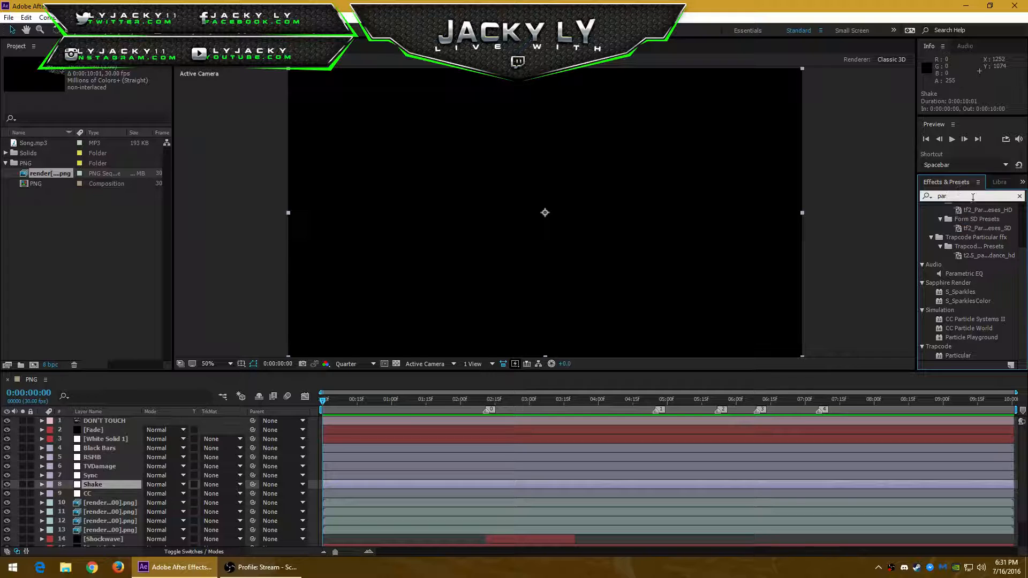
left_click(1019, 196)
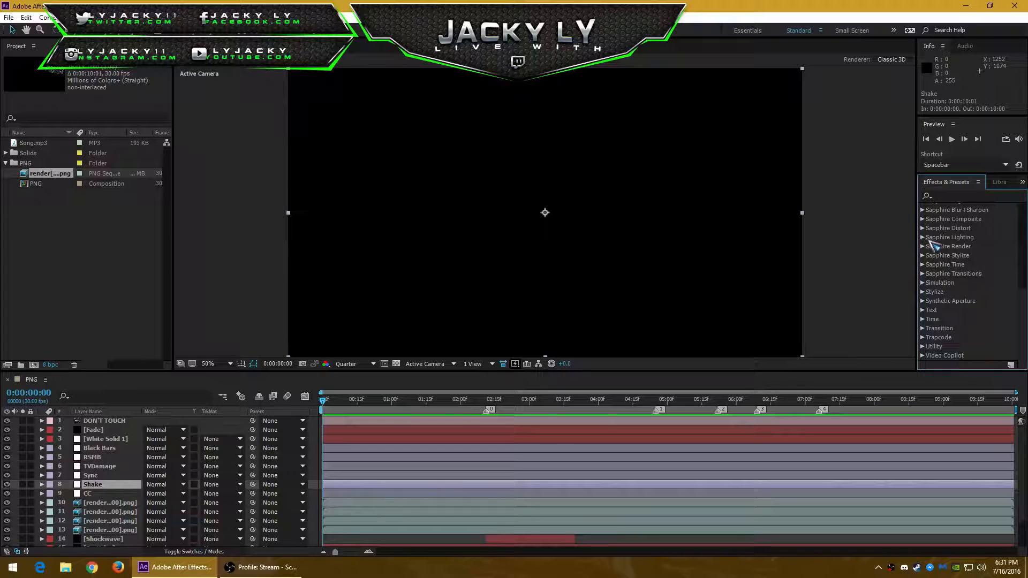
scroll("up", 3)
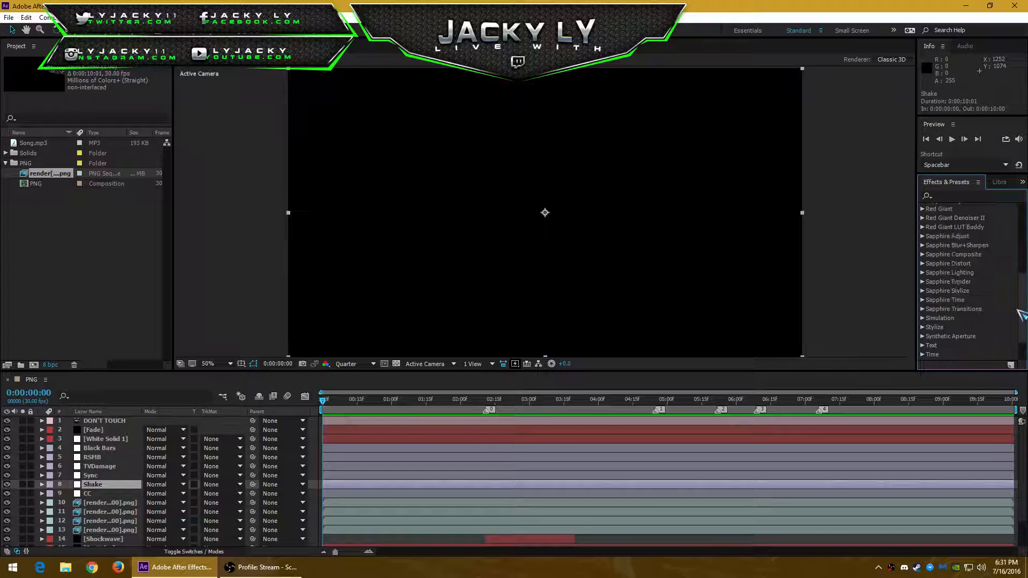
scroll("up", 3)
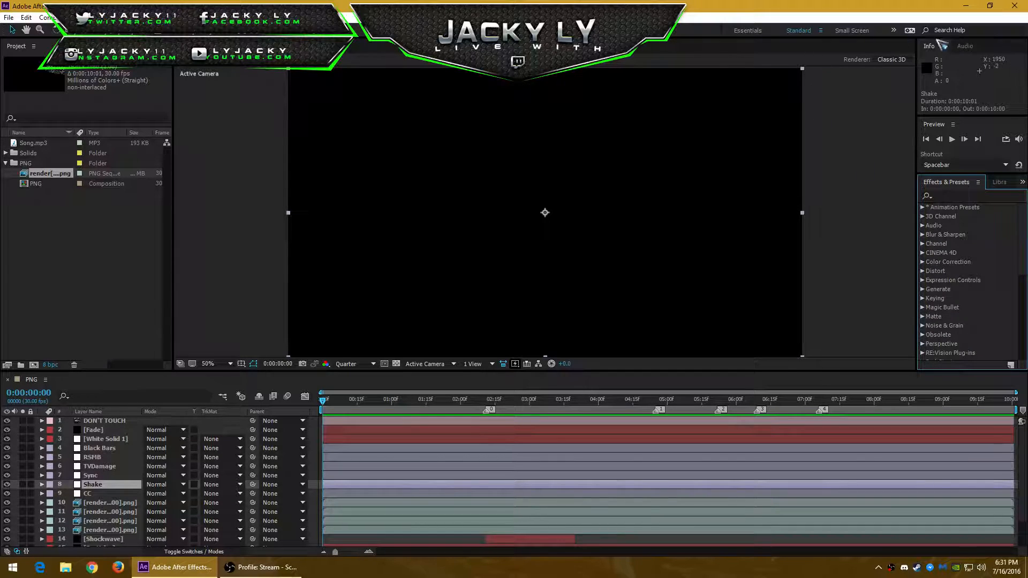
mouse_move(898, 446)
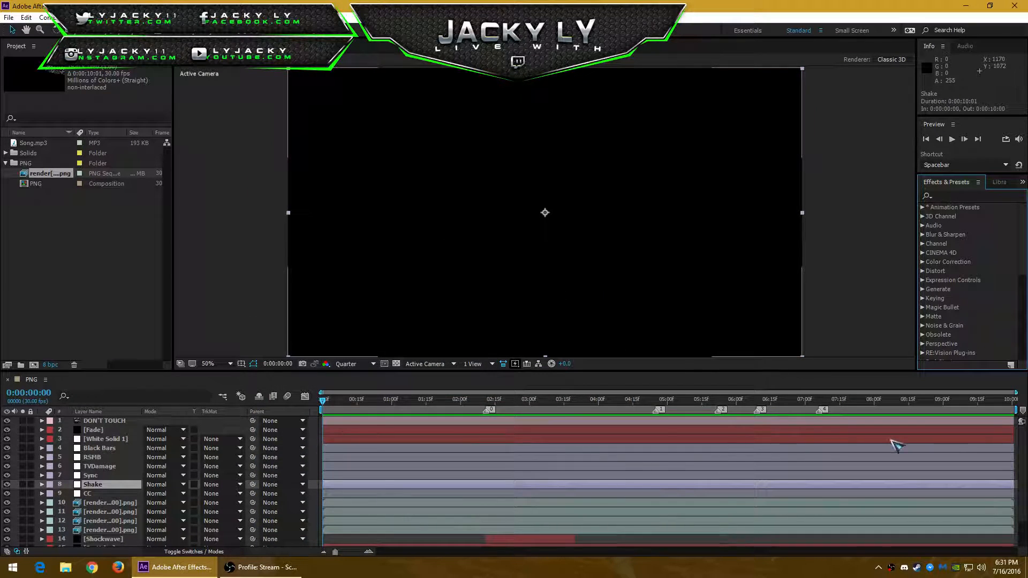
scroll("down", 3)
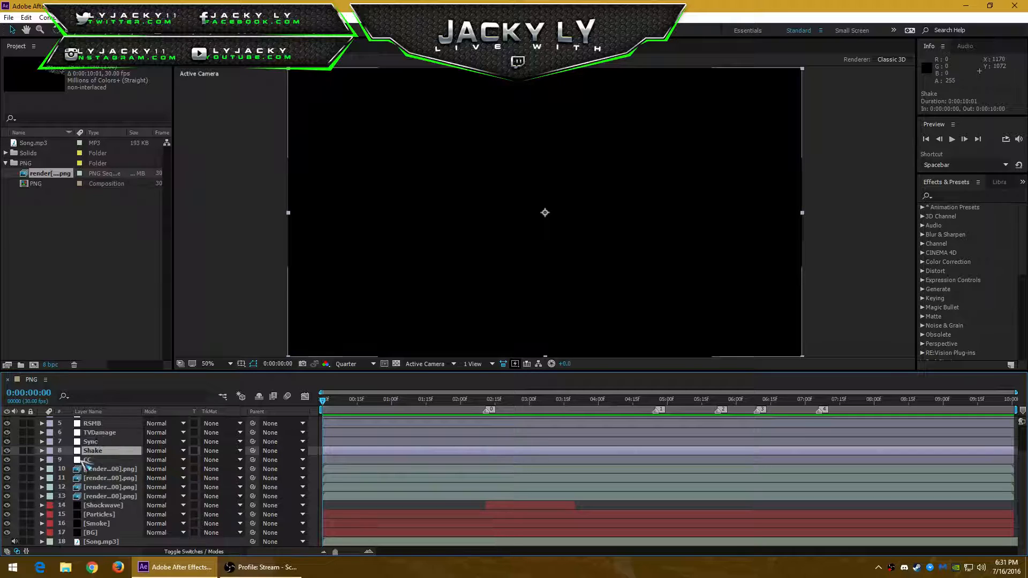
left_click(109, 469)
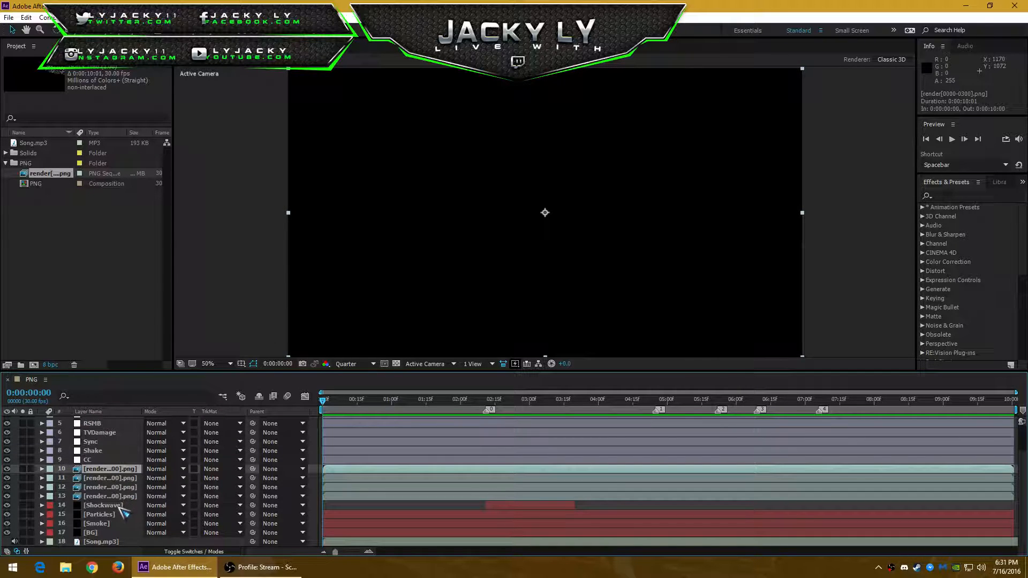
left_click(108, 479)
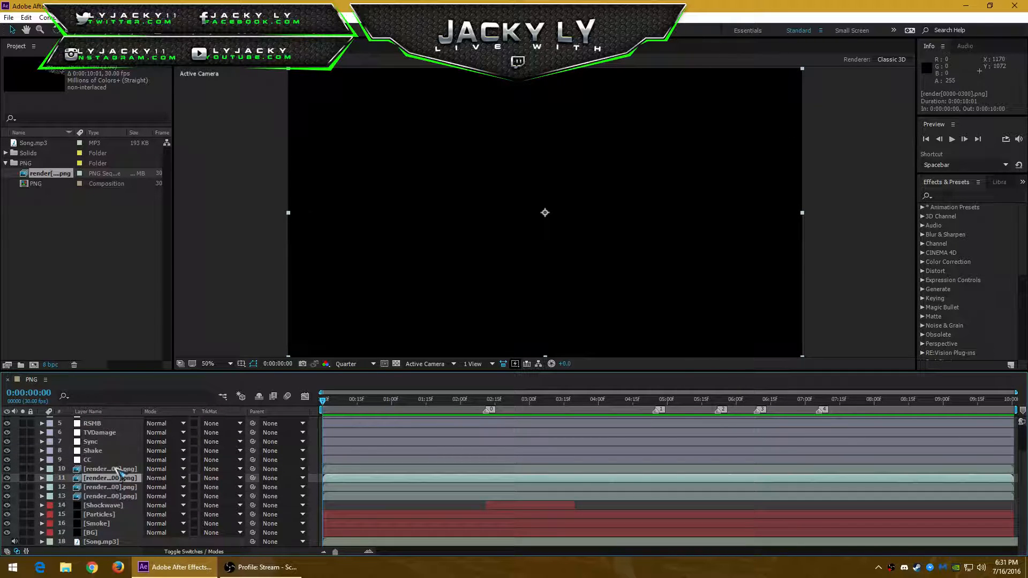
left_click(102, 541)
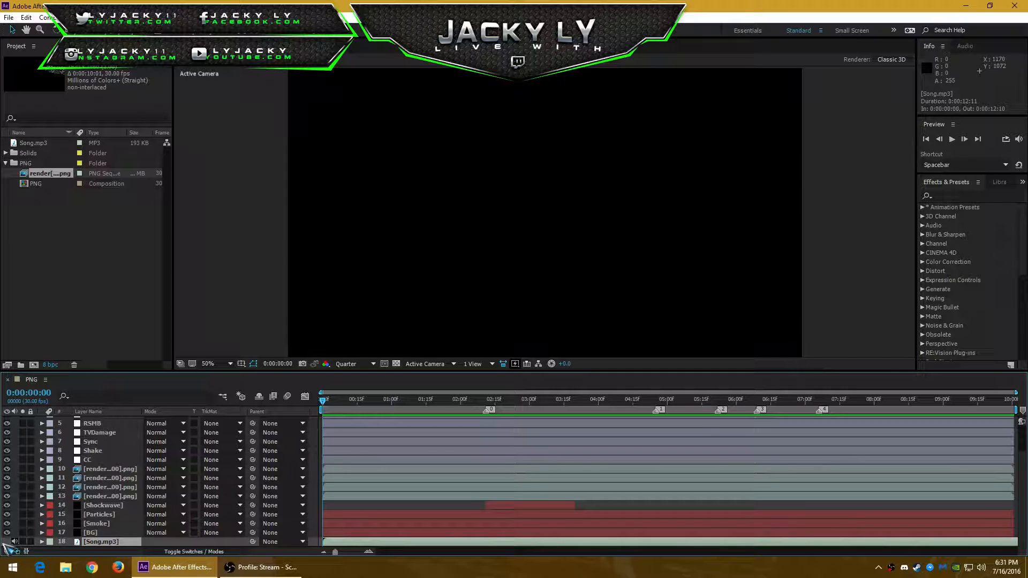
left_click(96, 523)
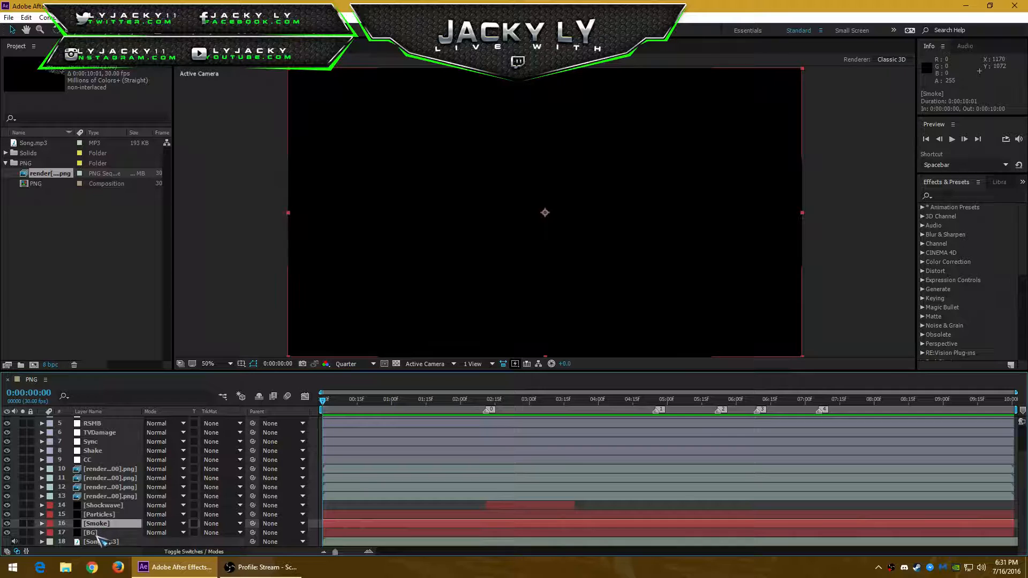
scroll("up", 3)
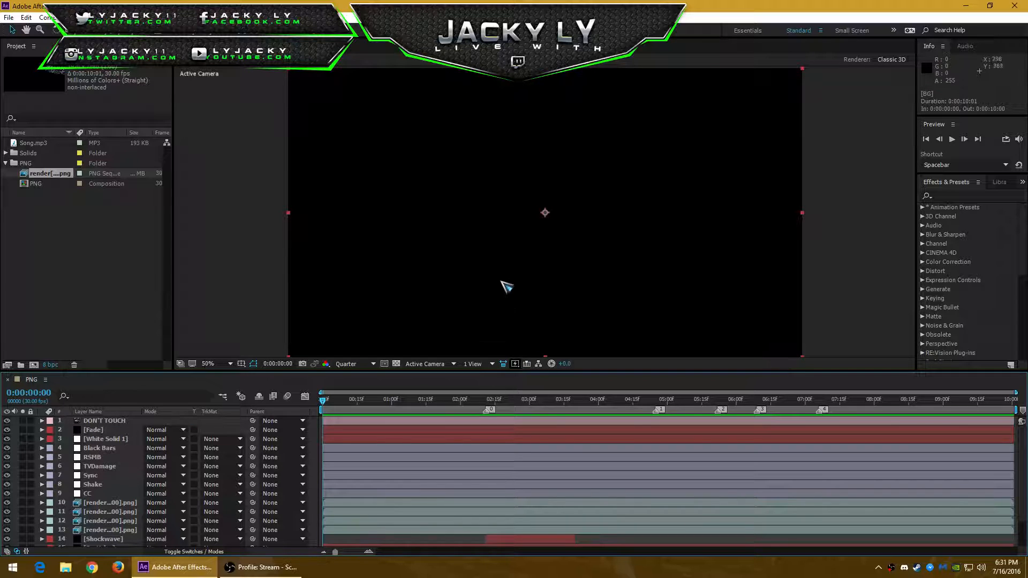
key("space")
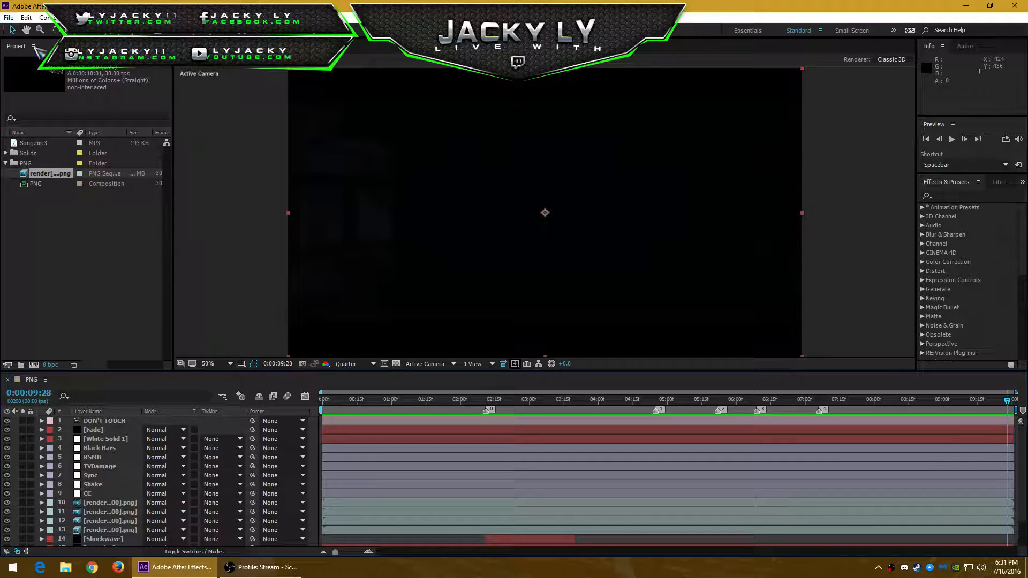
key("Home")
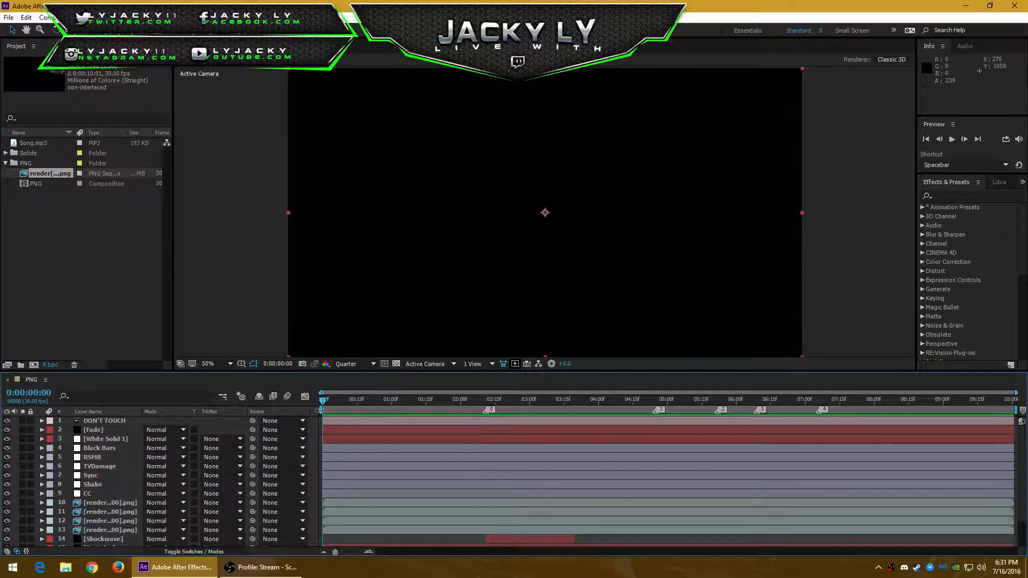
left_click(9, 17)
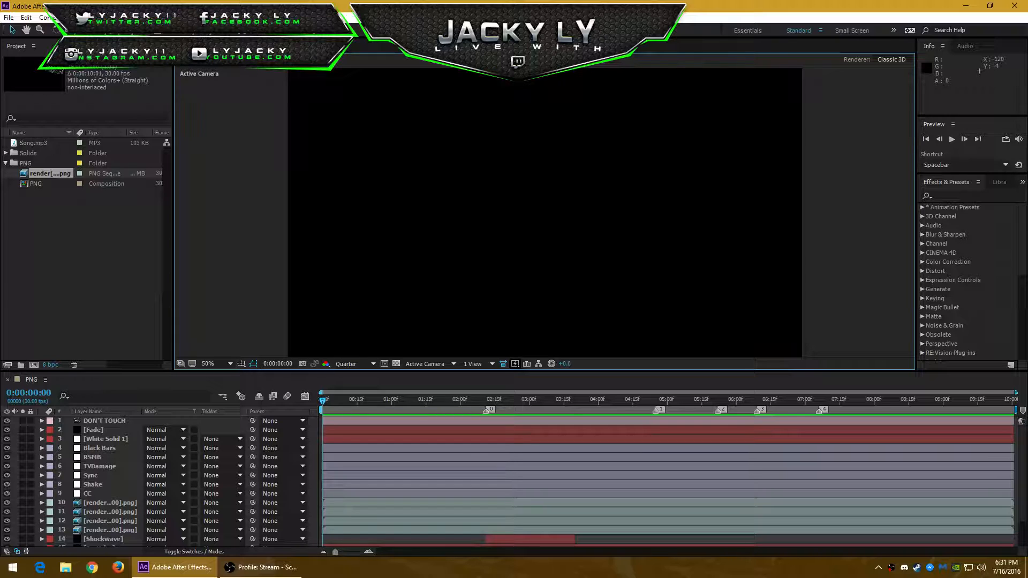
left_click(261, 567)
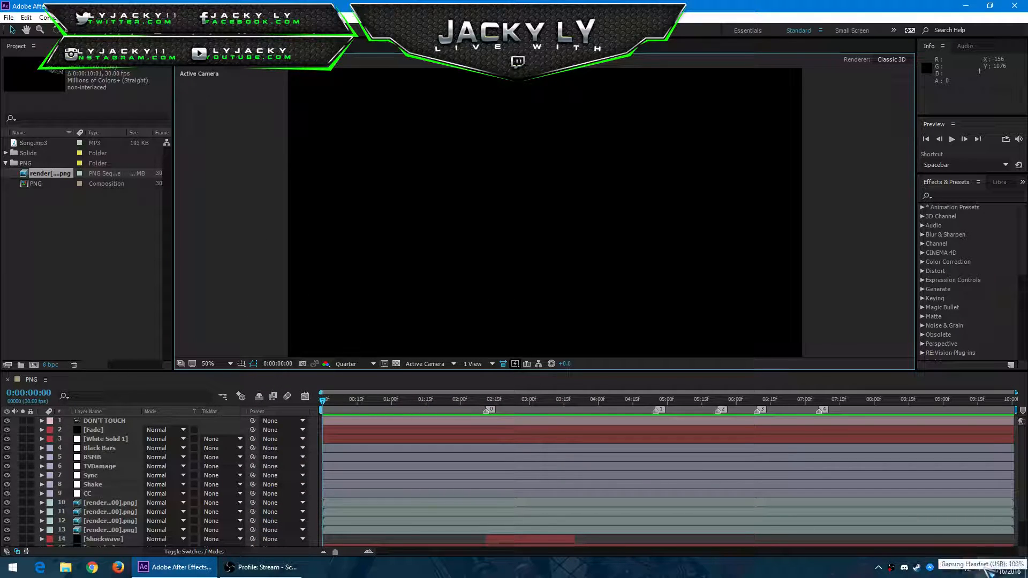
key("space")
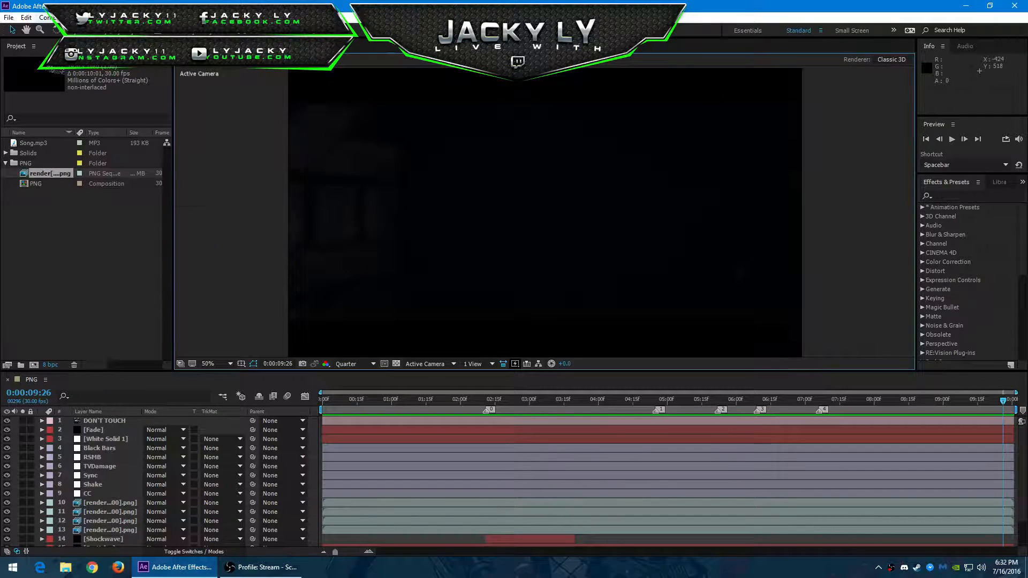
Open the Composition menu showing Add to Adobe Media Encoder Queue.
left_click(49, 17)
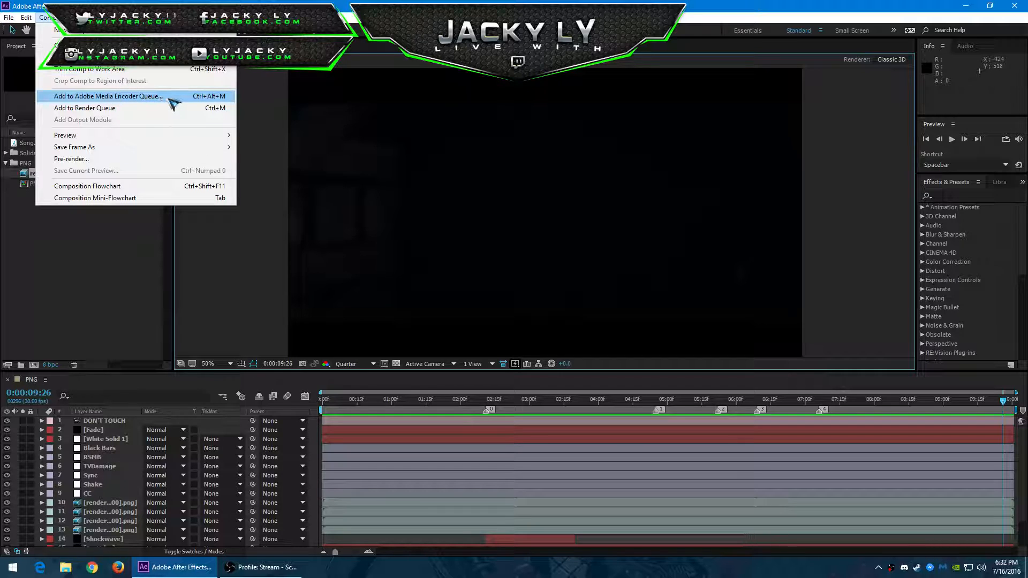
mouse_move(84, 108)
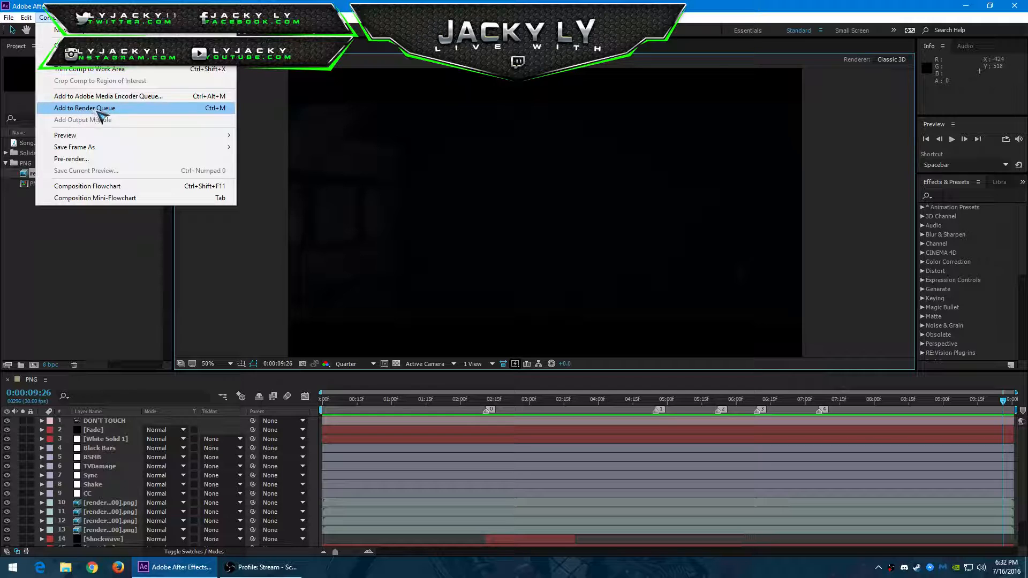
mouse_move(108, 96)
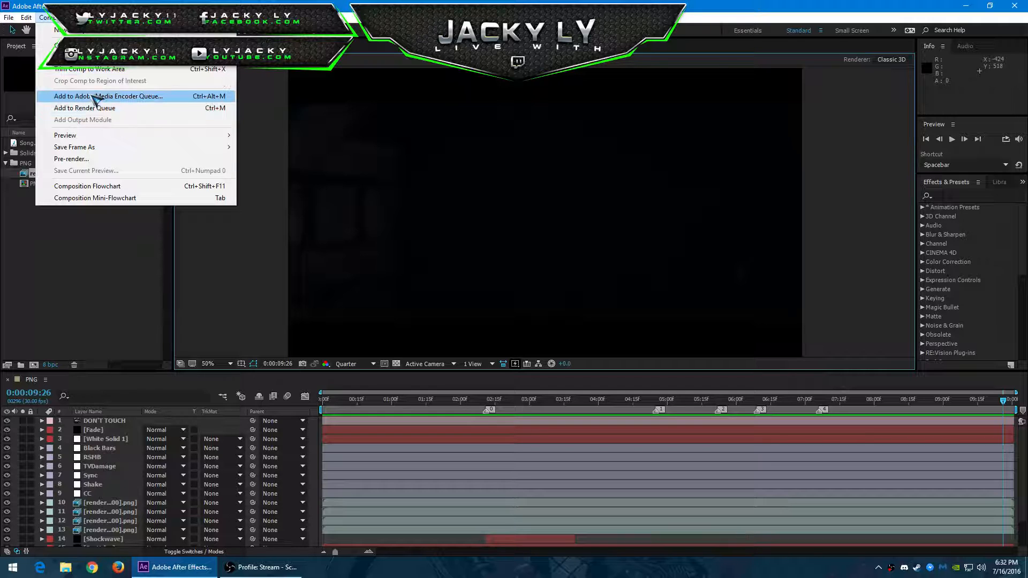
mouse_move(161, 125)
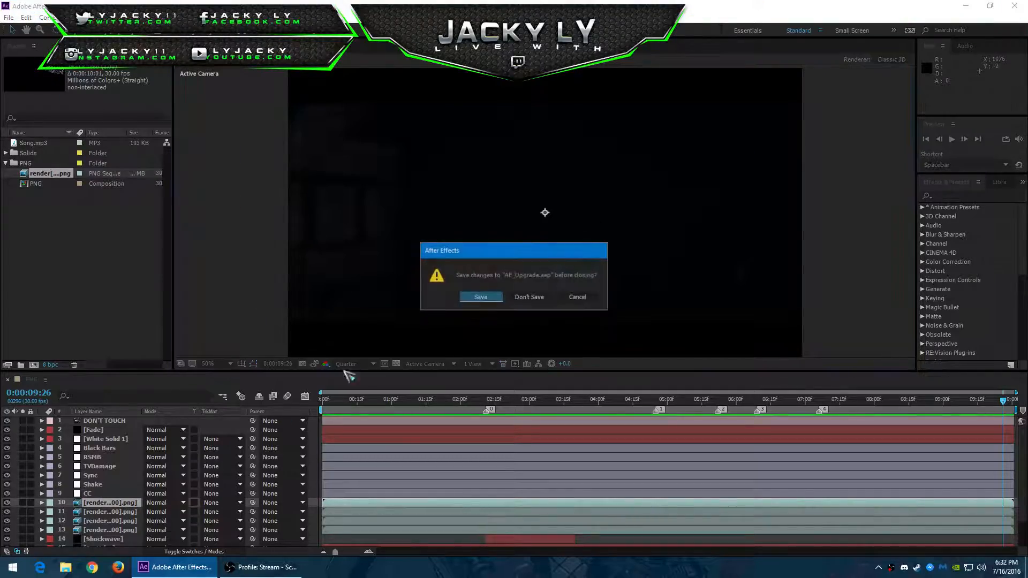
Answer the save prompt, search 'afte' and launch After Effects CC 2015.
left_click(529, 298)
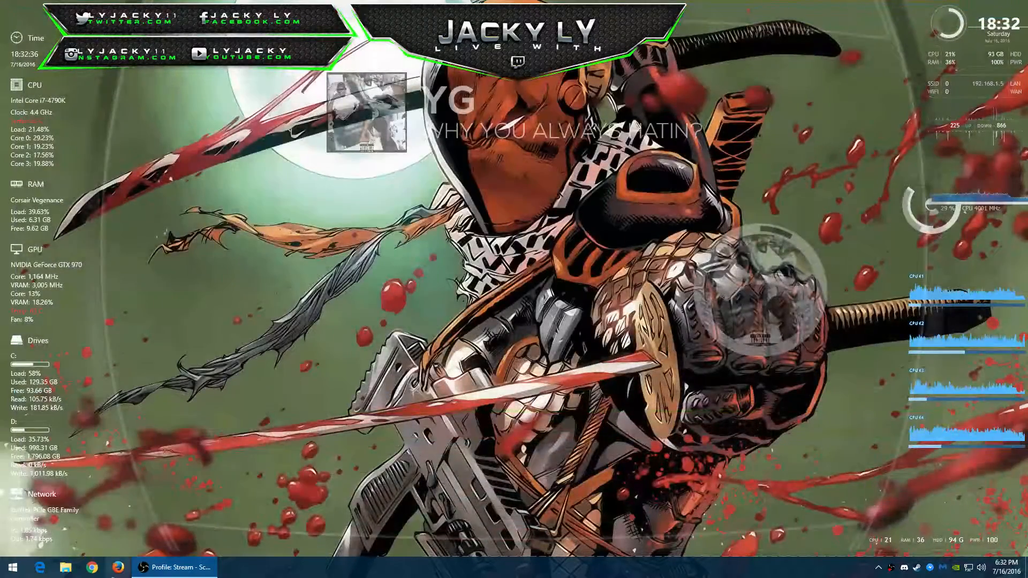
type("afte")
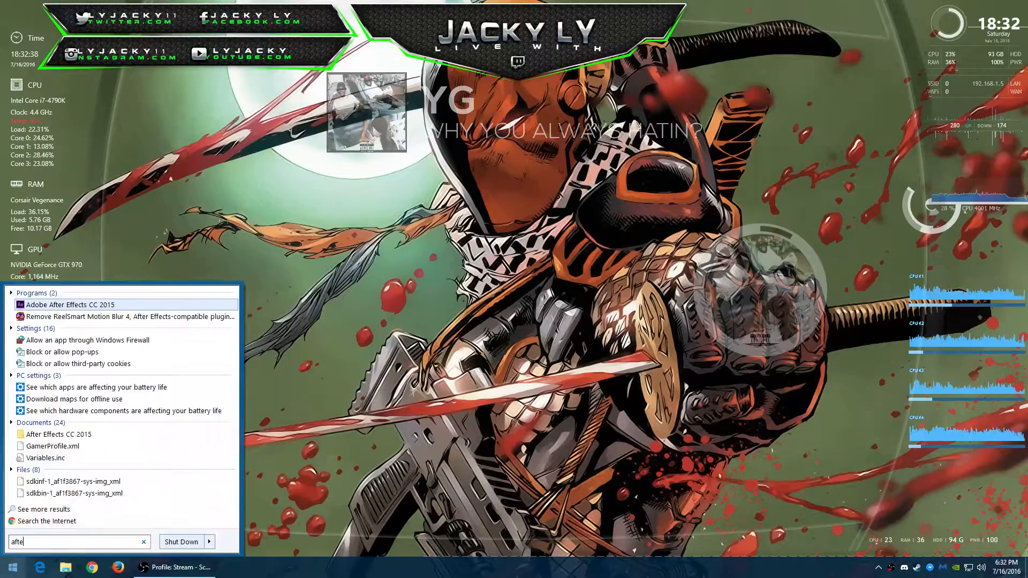
left_click(173, 567)
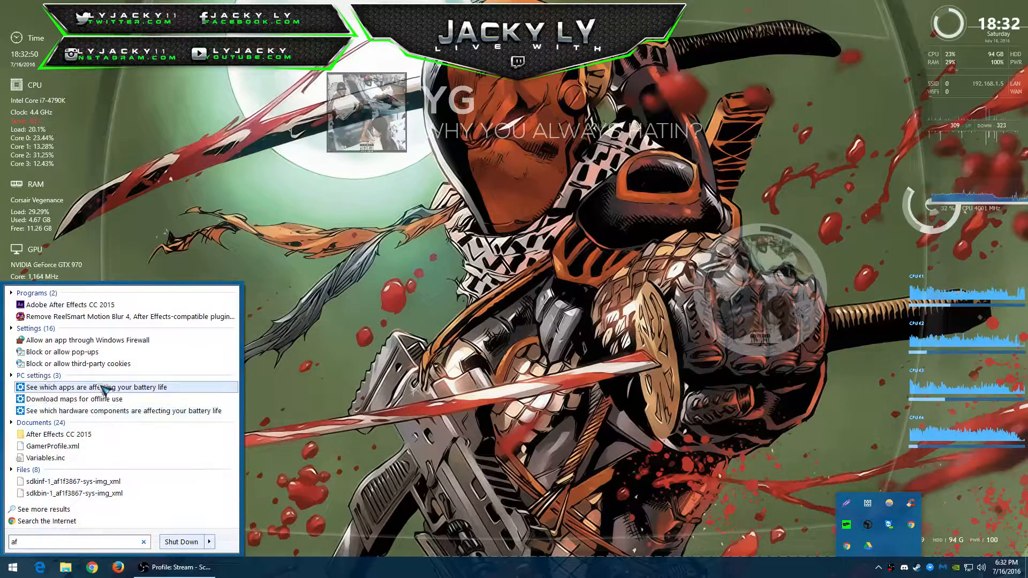
left_click(68, 304)
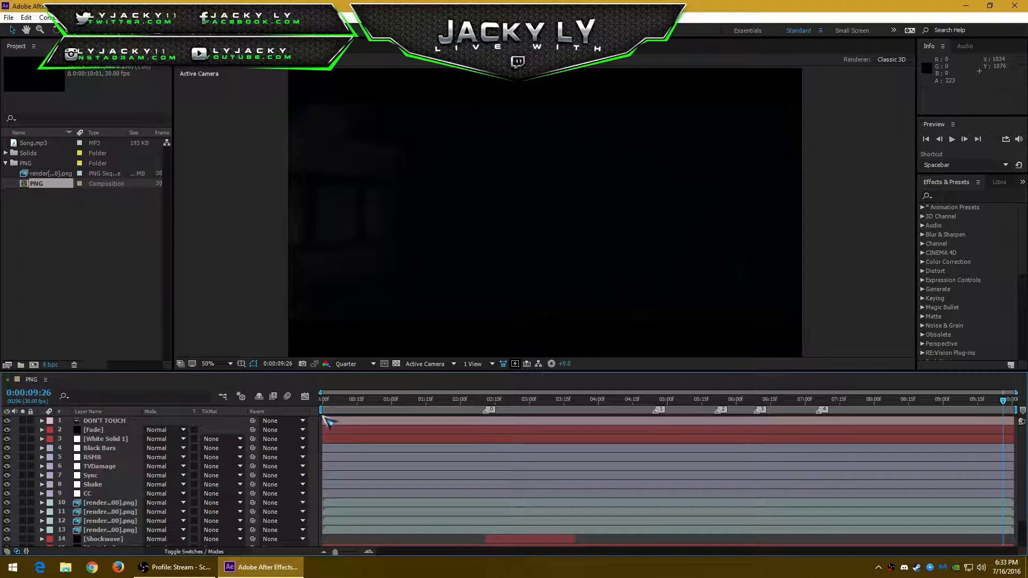
Preview the PNG composition with the spacebar, stopping it partway through.
key("space")
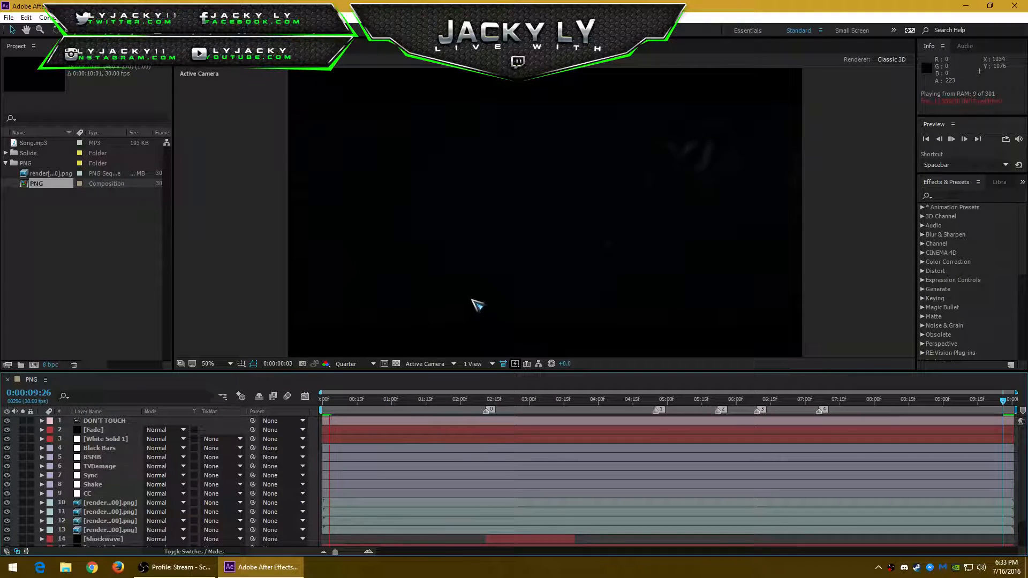
left_click(368, 398)
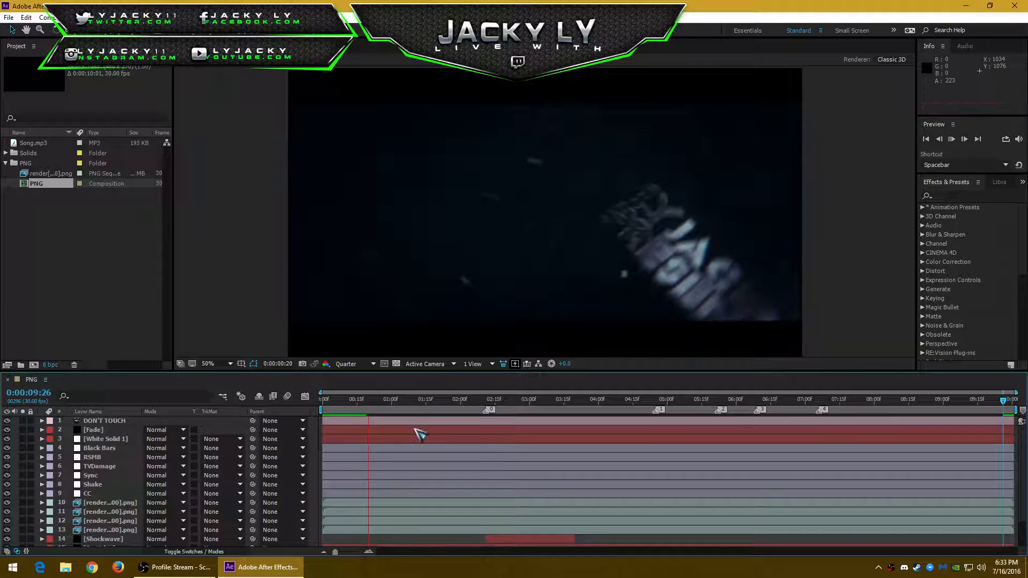
left_click(322, 398)
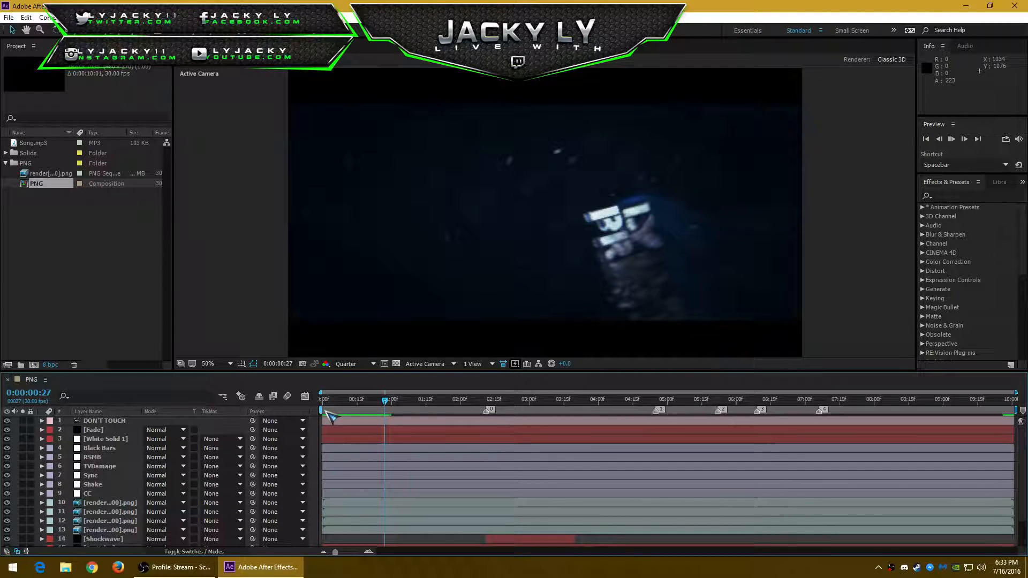
key("space")
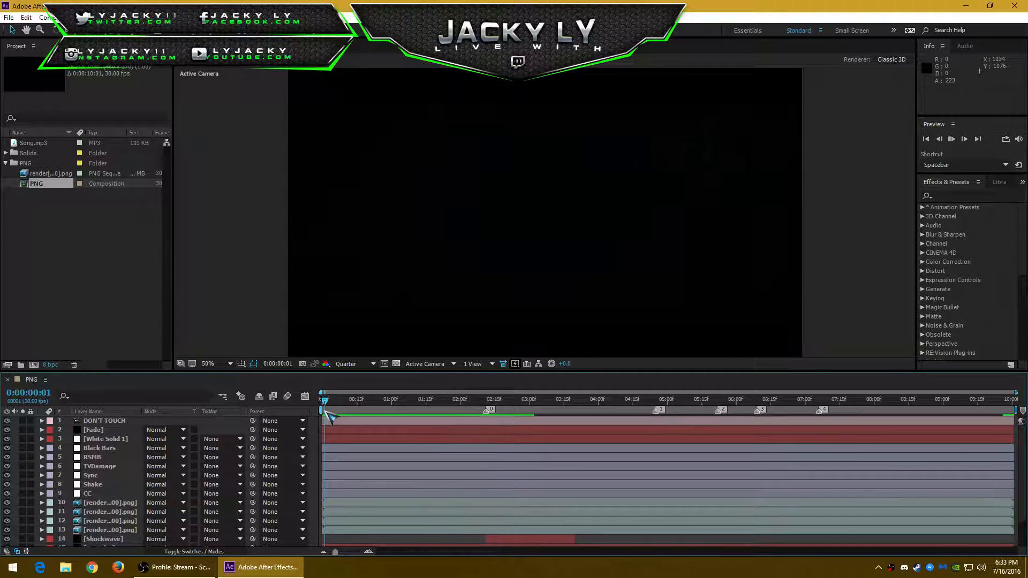
Jump the PNG timeline to its start, then to about 0:00:05:09.
left_click(174, 567)
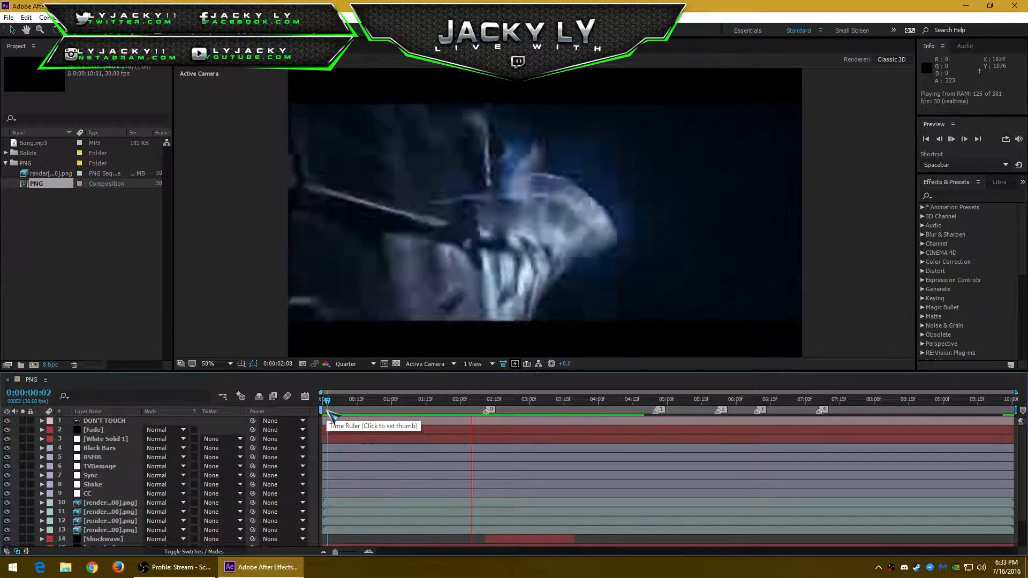
left_click(610, 398)
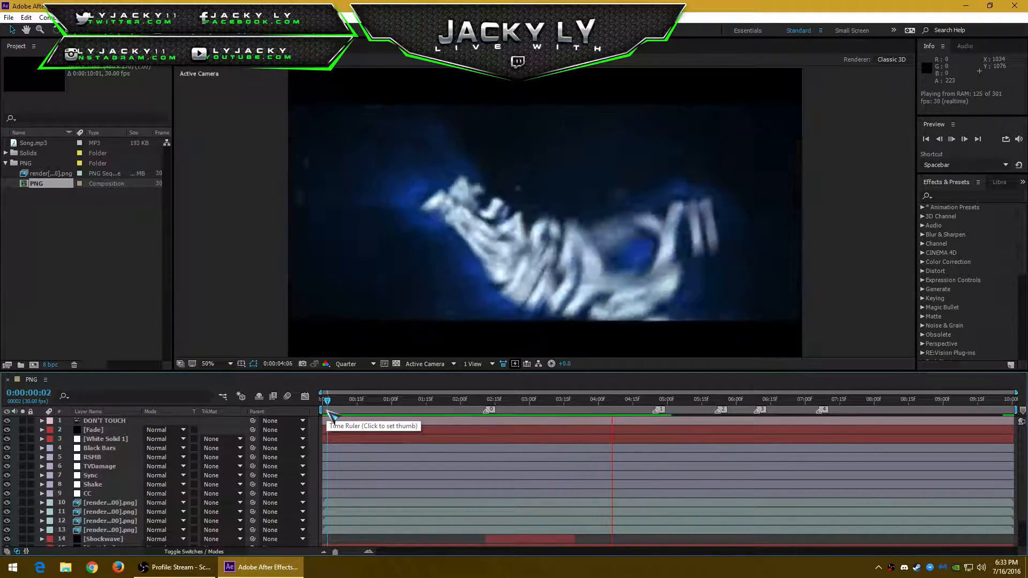
left_click(688, 398)
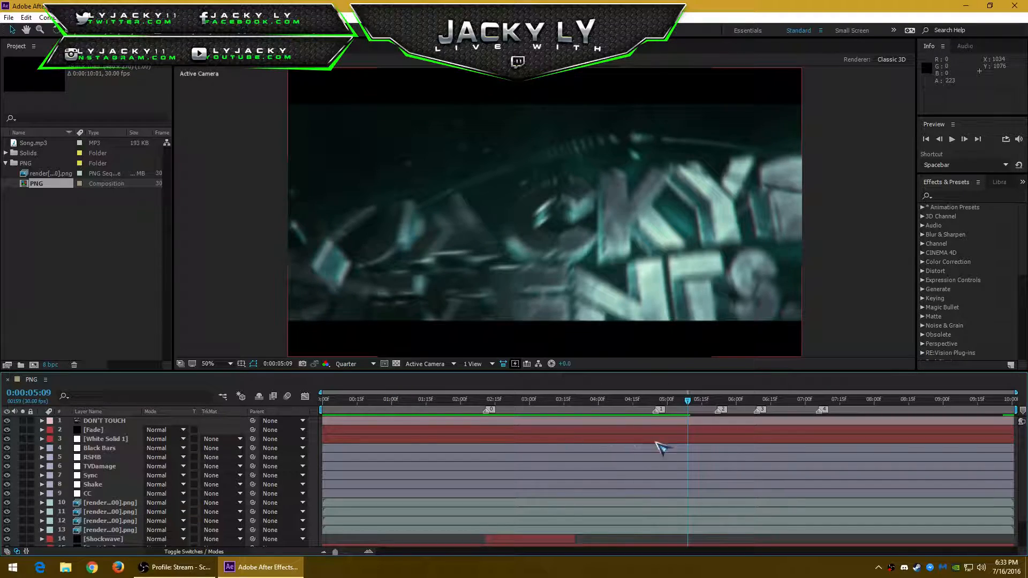
left_click(175, 567)
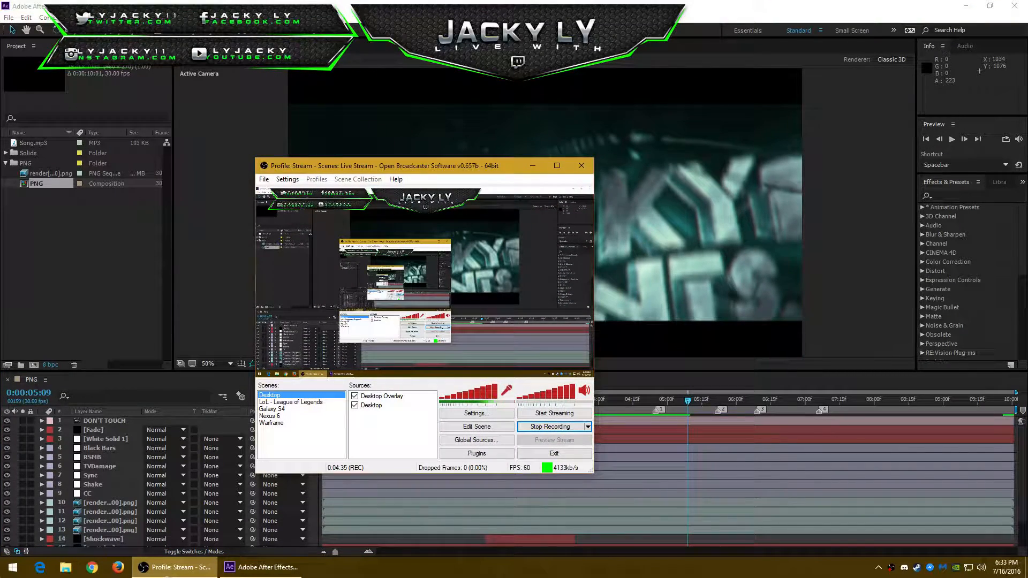
left_click(47, 18)
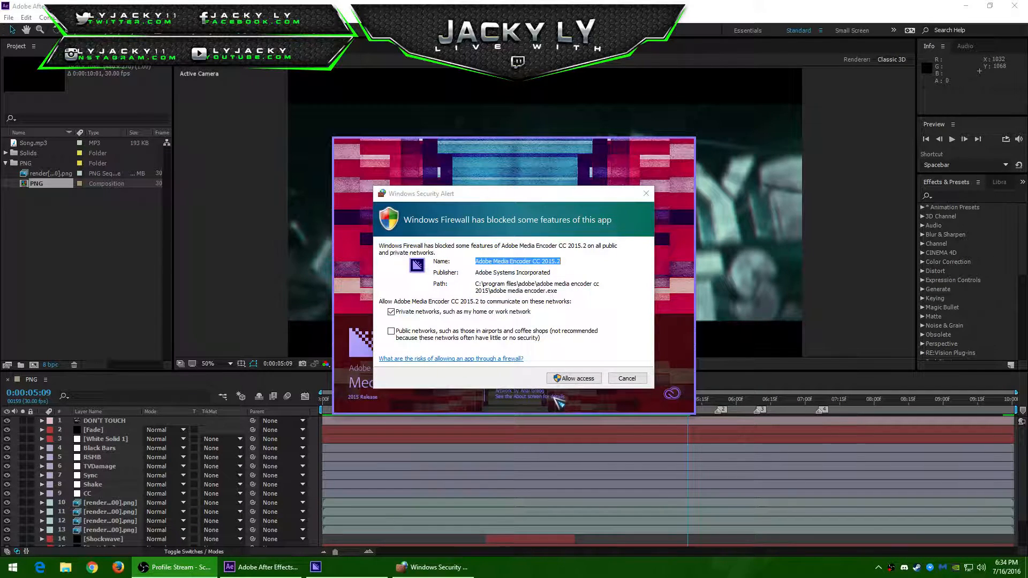
Allow Adobe Media Encoder through Windows Firewall on private networks.
left_click(574, 379)
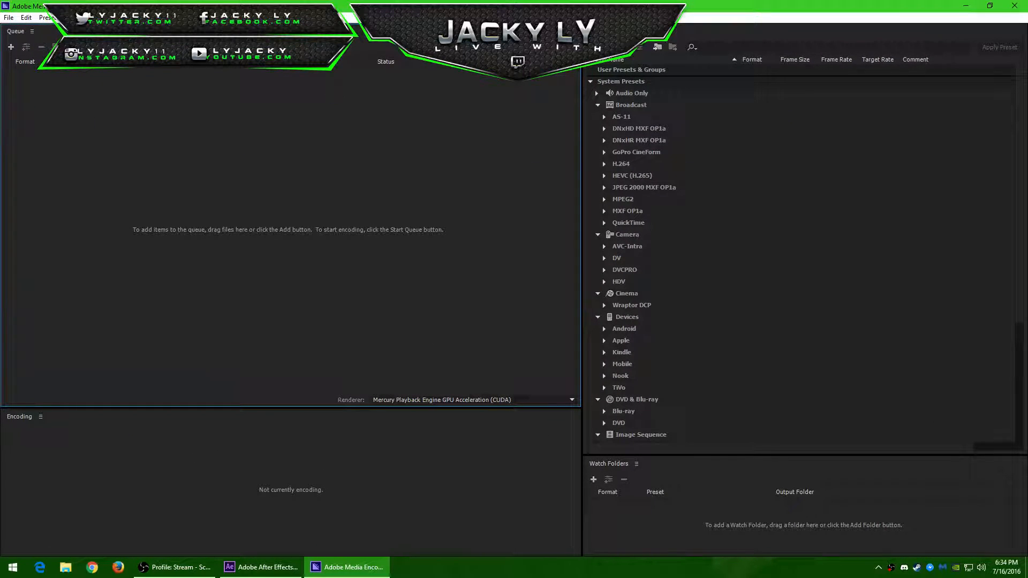
mouse_move(218, 134)
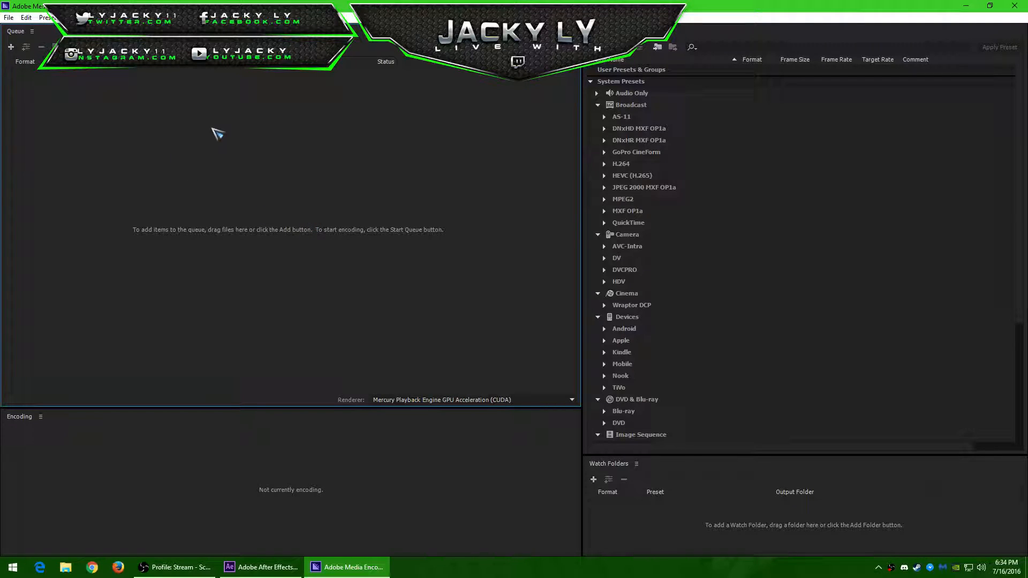
Add the PNG composition from tmpAEtoAMEProject-PNG1.aep as a queue source.
left_click(174, 567)
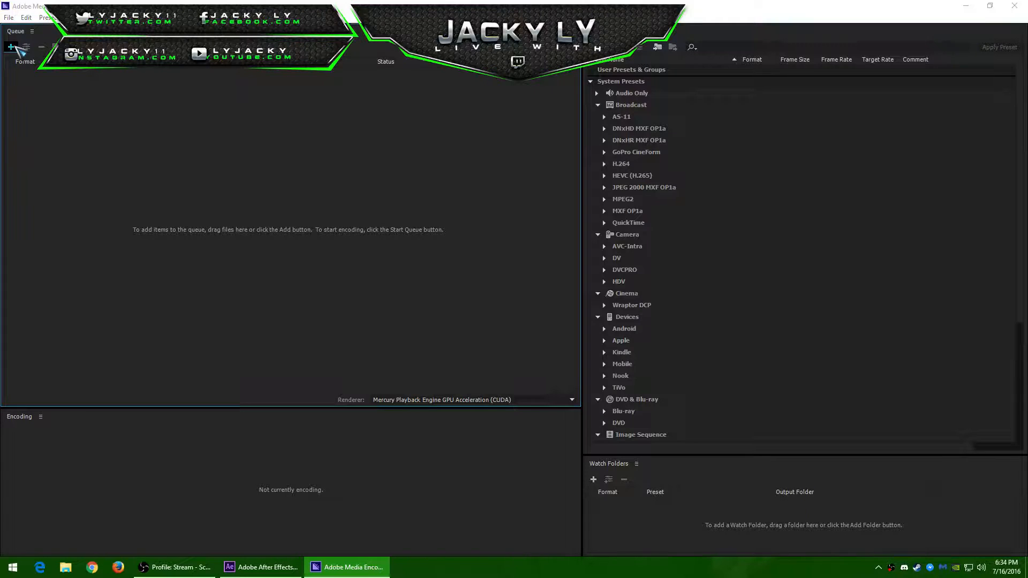
left_click(10, 46)
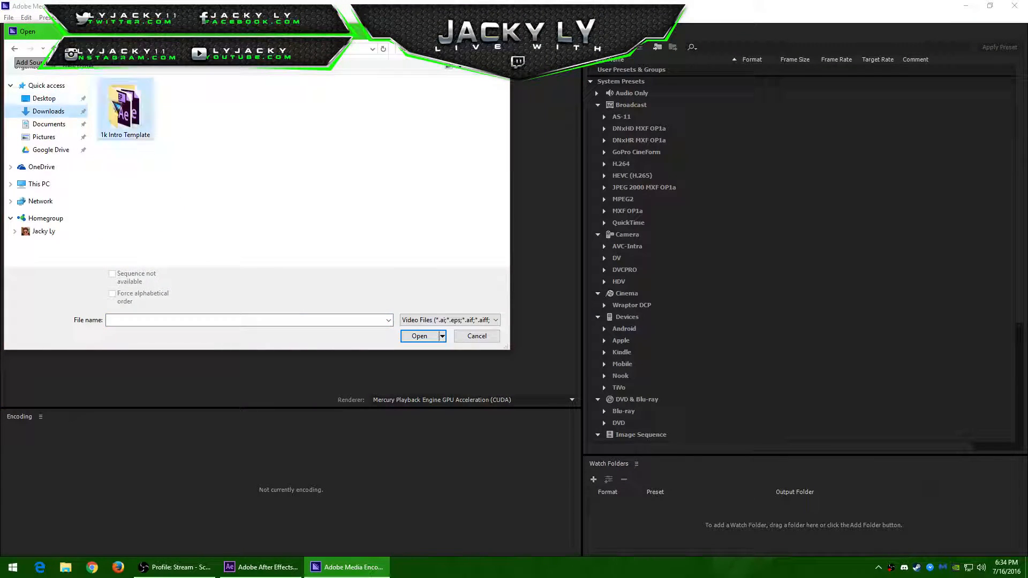
left_click(39, 184)
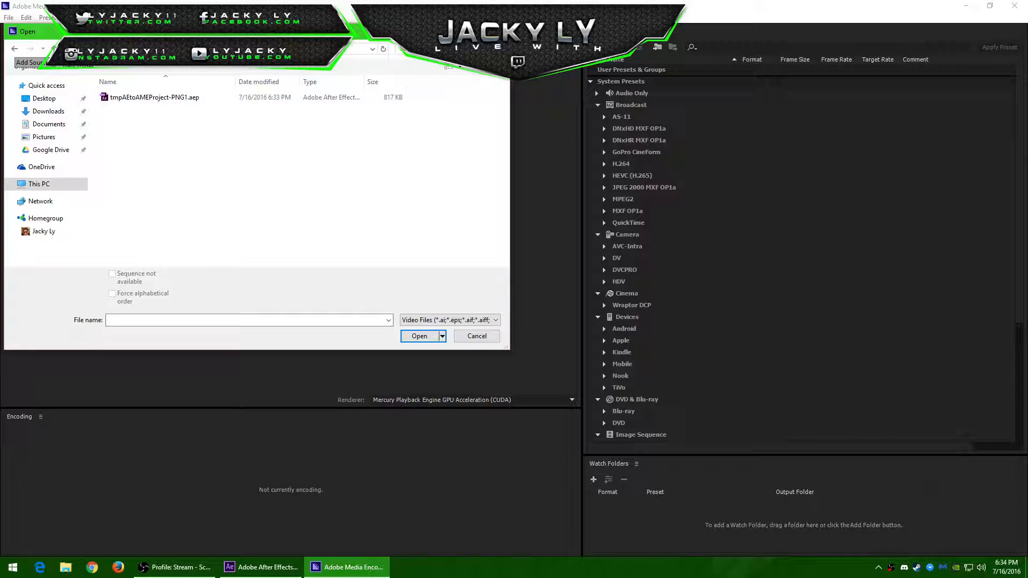
left_click(419, 335)
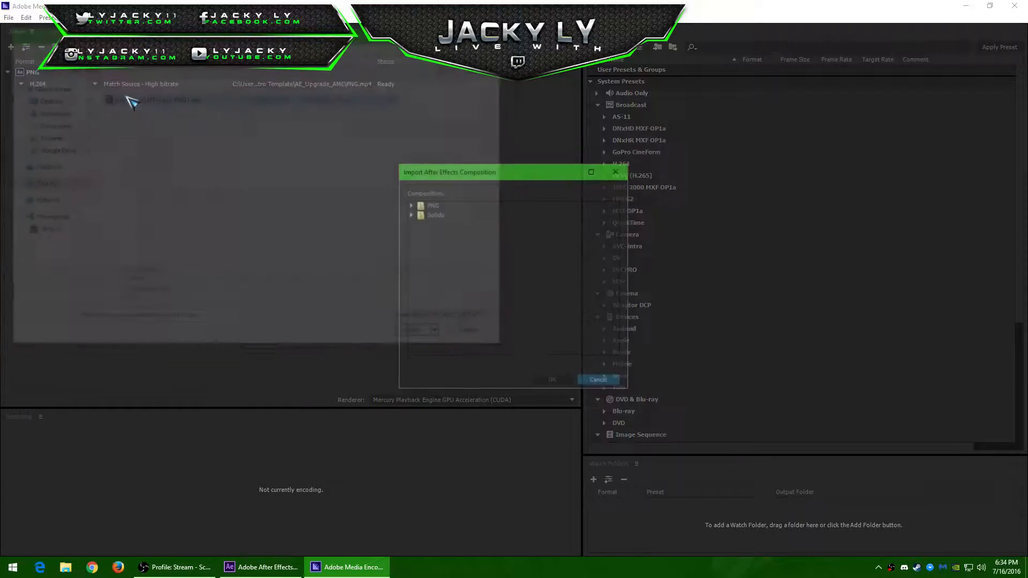
left_click(410, 204)
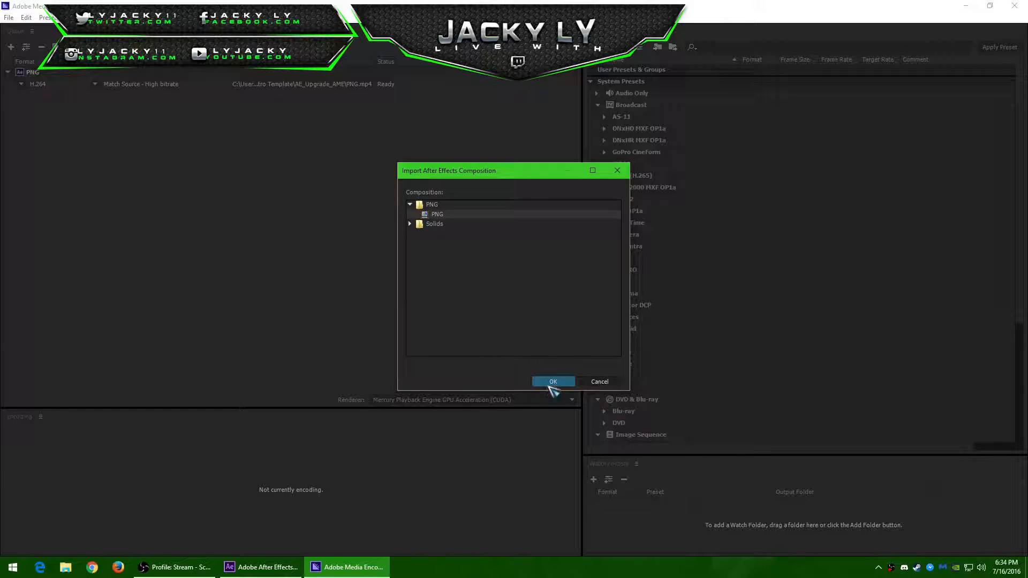
left_click(552, 382)
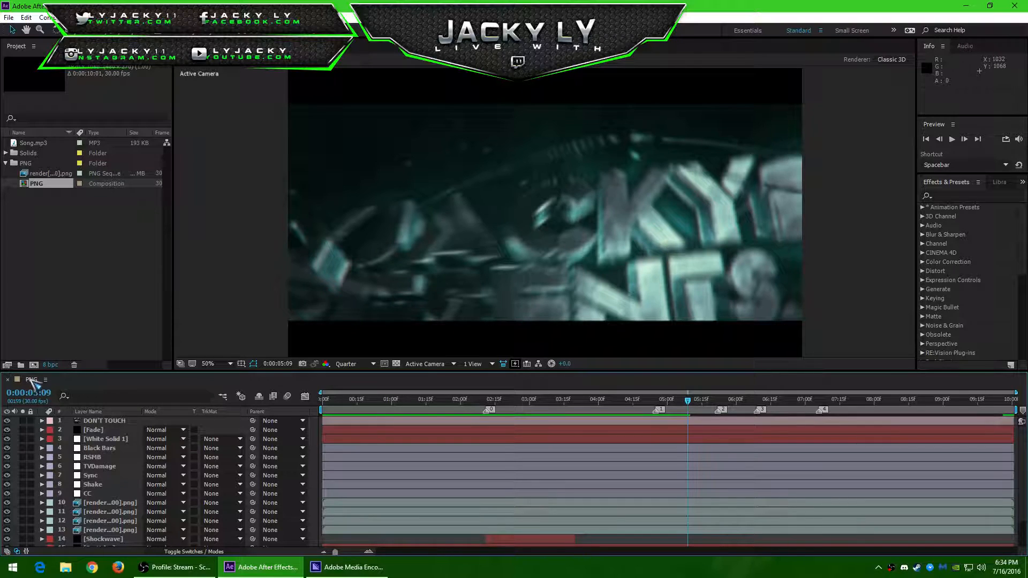
Remove the duplicate PNG entry from the render queue.
left_click(347, 567)
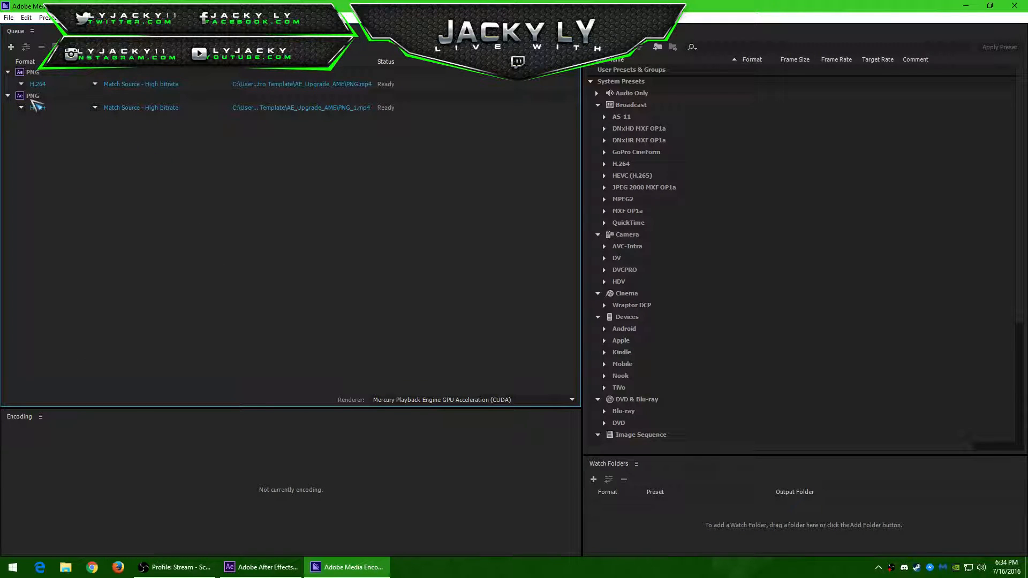
left_click(7, 108)
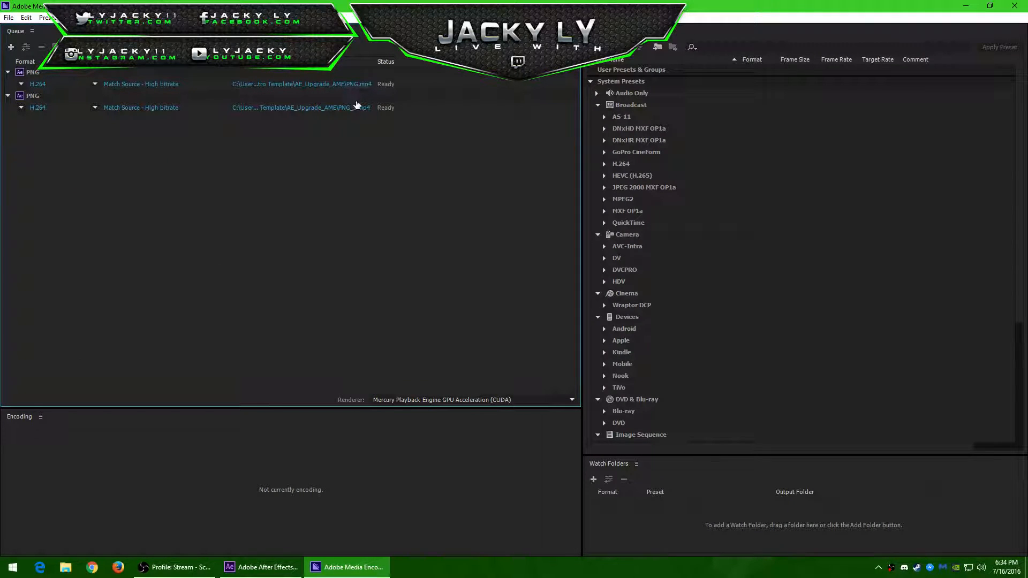
right_click(302, 107)
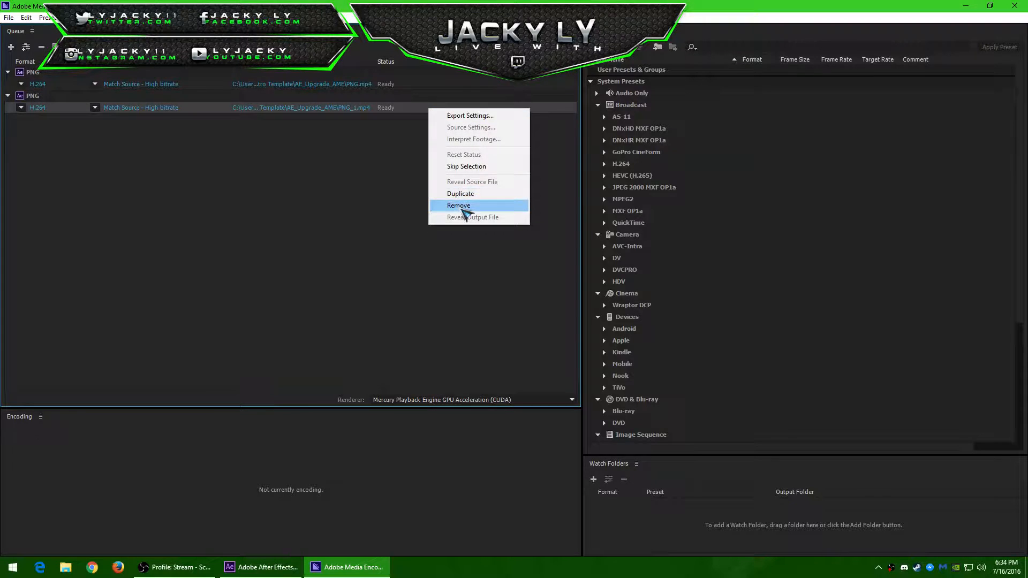
left_click(459, 205)
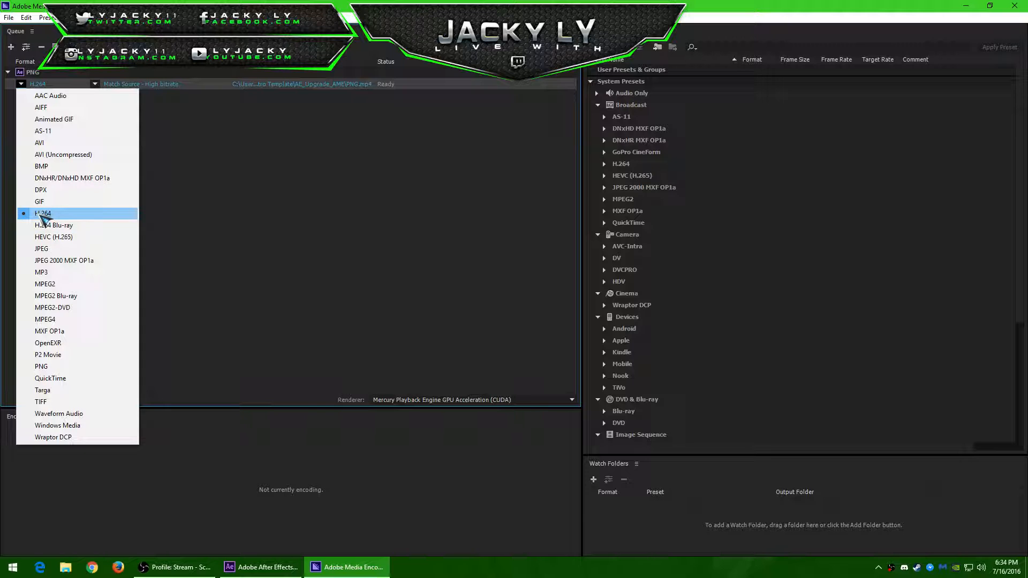
Keep H.264 format and choose the YouTube 1080p HD preset for the PNG job.
left_click(42, 214)
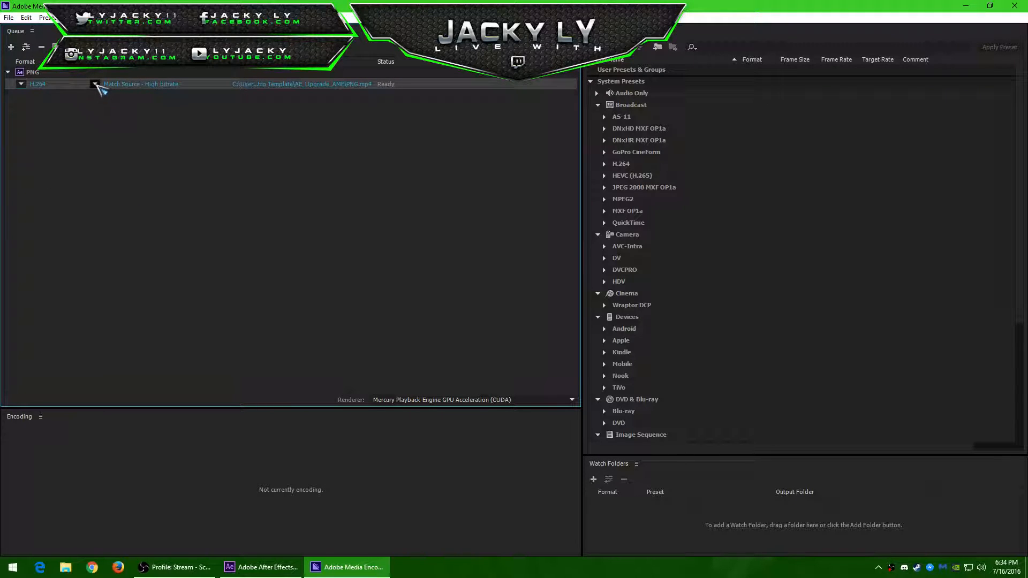
left_click(95, 84)
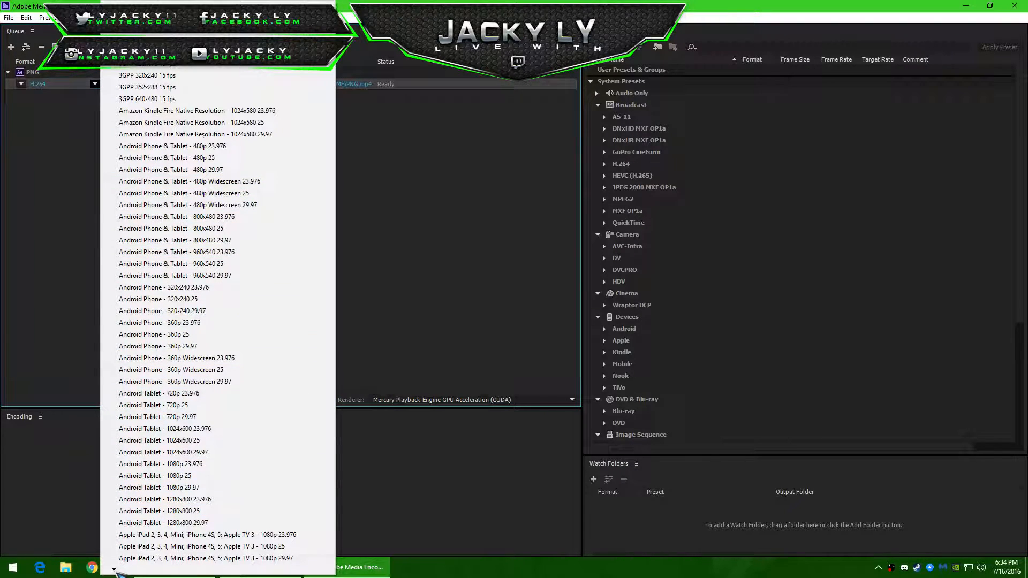
scroll("down", 3)
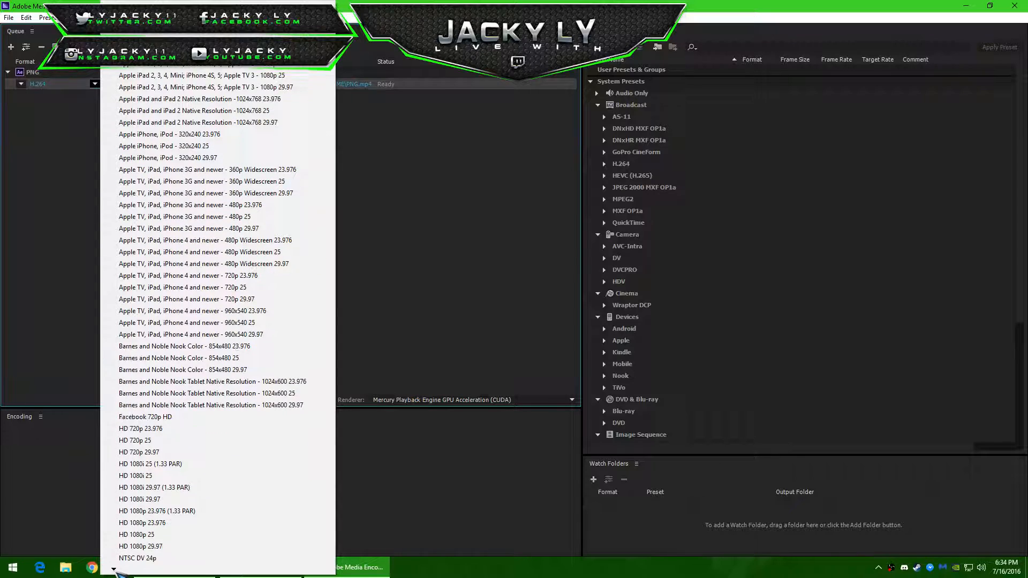
scroll("down", 3)
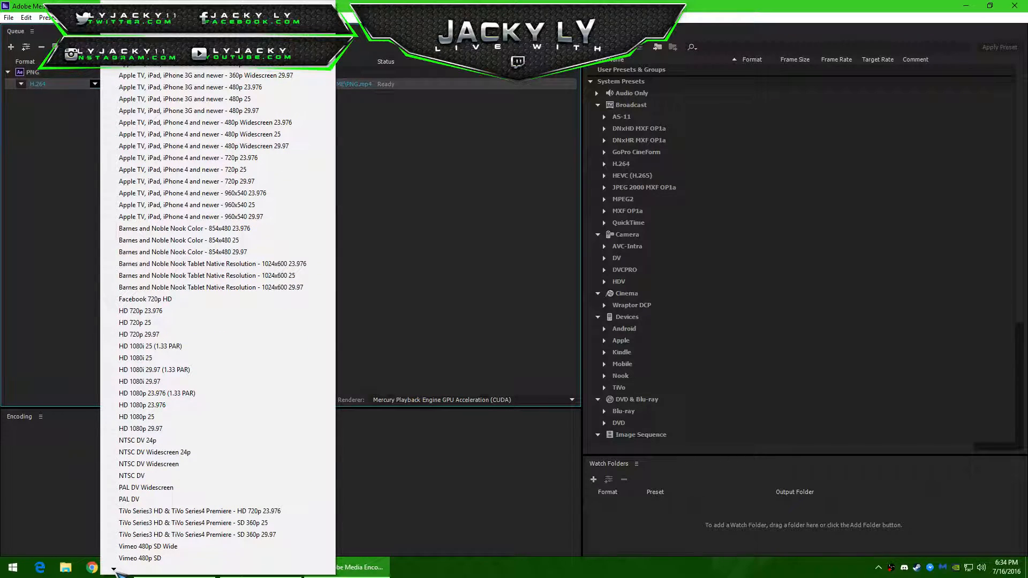
scroll("down", 3)
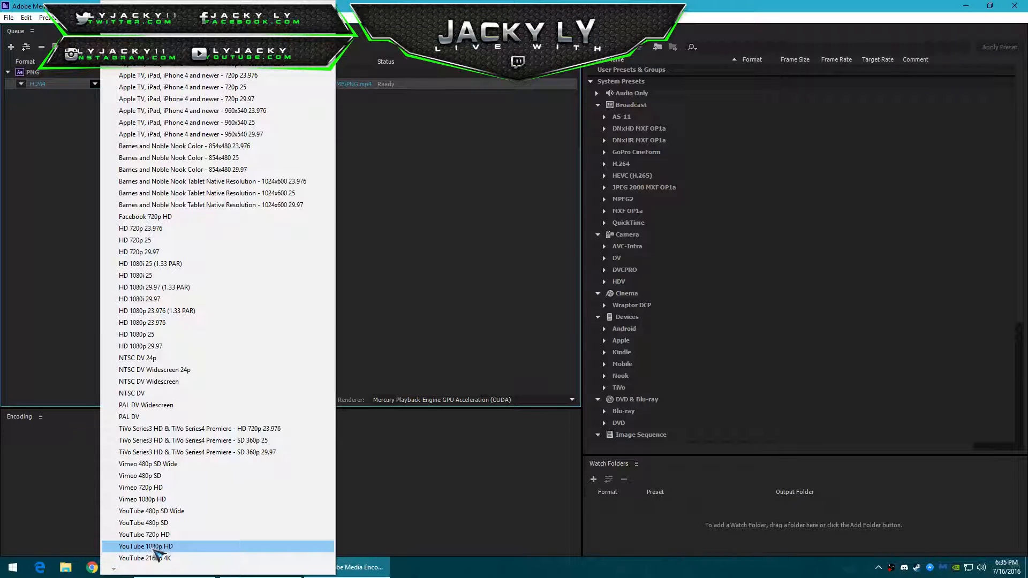
left_click(146, 546)
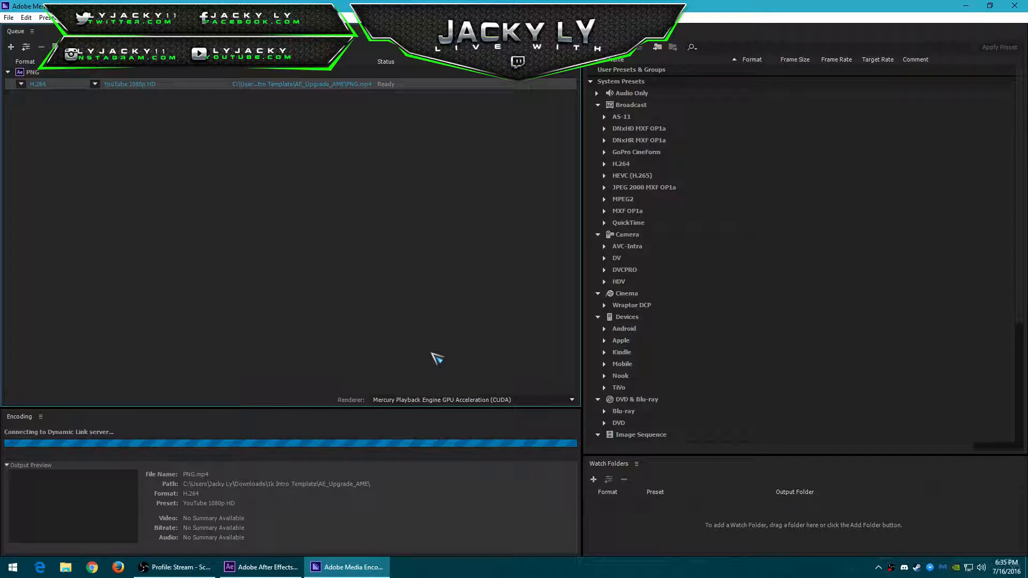
Keep Mercury Playback Engine GPU Acceleration (CUDA) as renderer while PNG.mp4 encodes at 1920x1080.
left_click(569, 400)
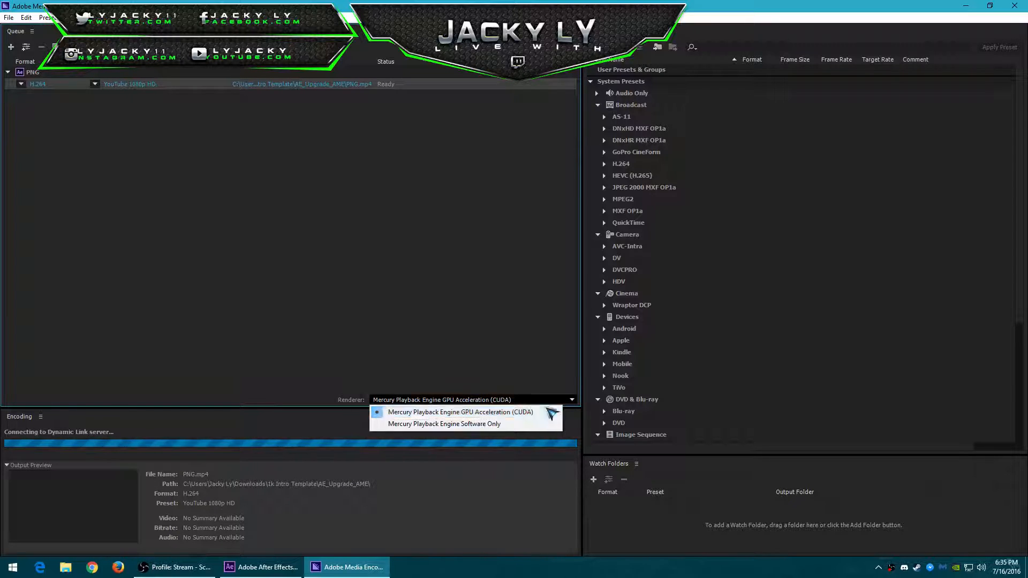
left_click(459, 412)
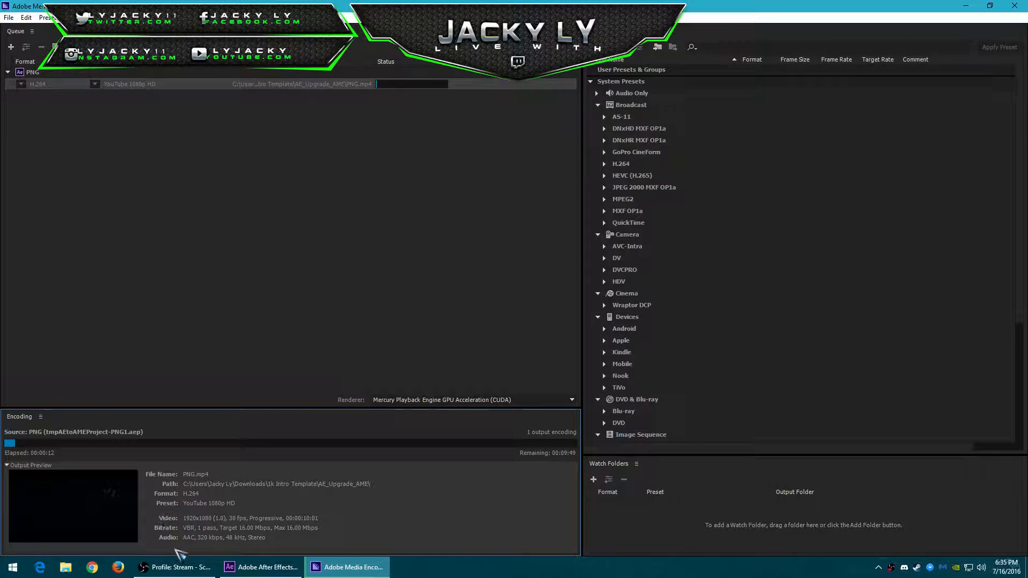
left_click(173, 567)
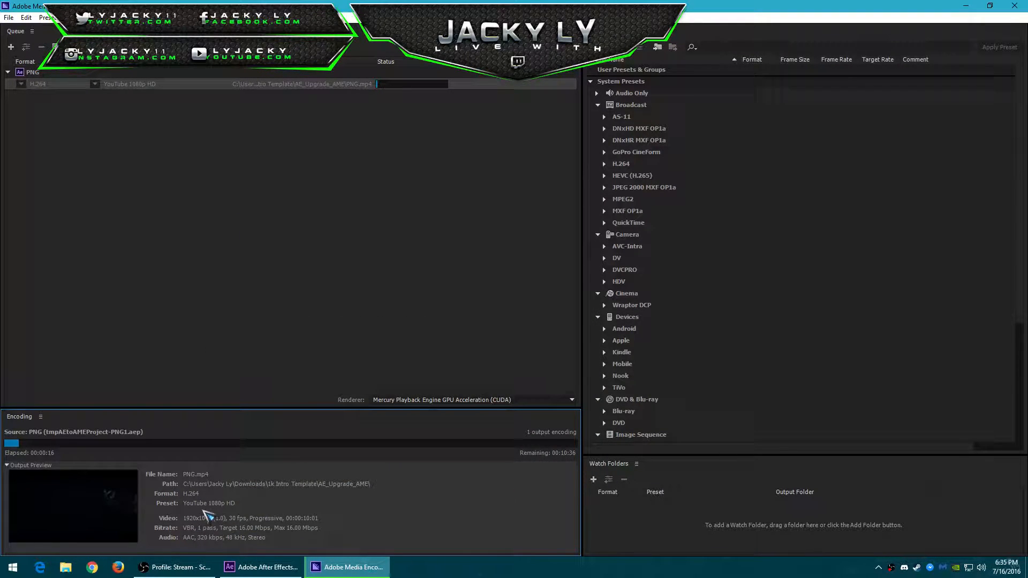
left_click(174, 567)
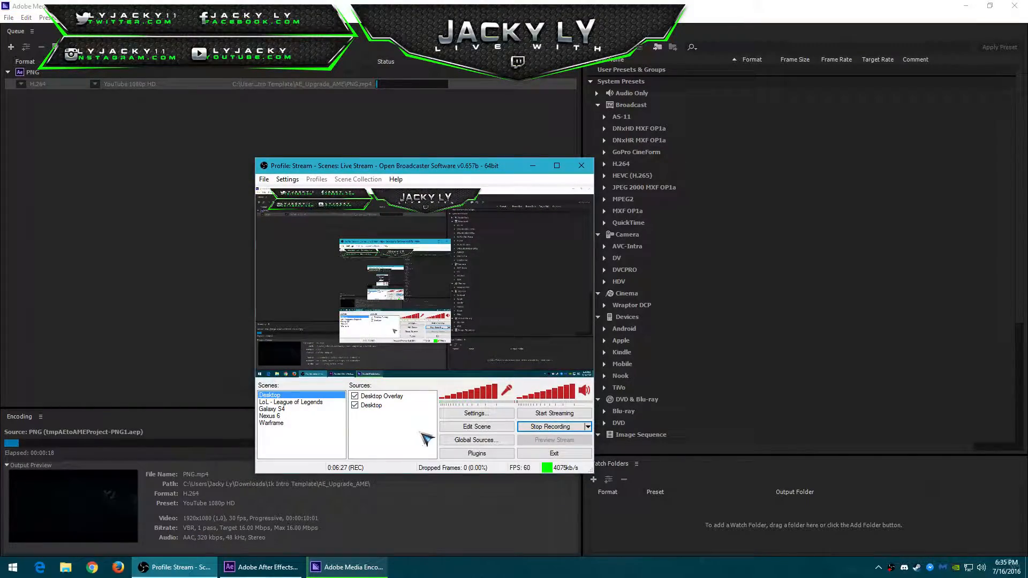